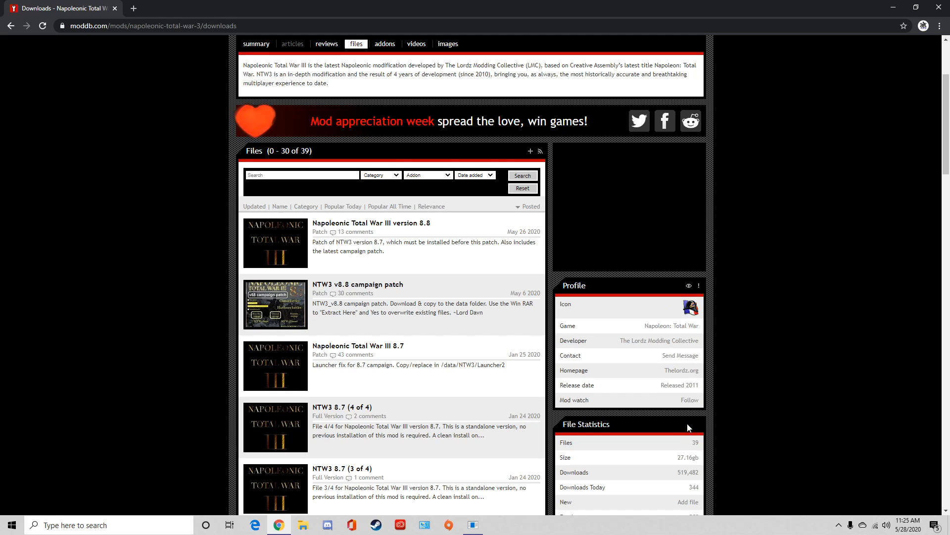
Scroll through the ModDB mod page and browse toward its NTW3 8.7 file entries.
scroll("down", 3)
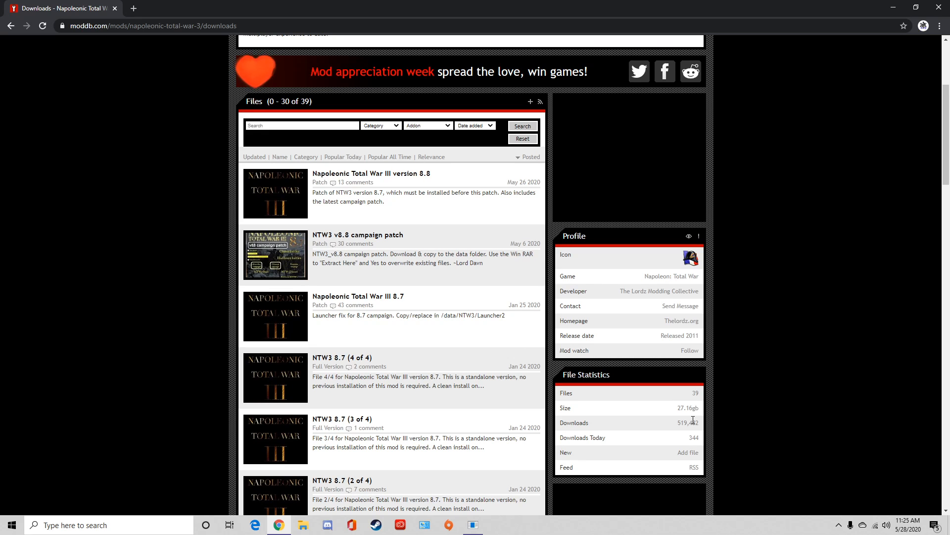
scroll("down", 3)
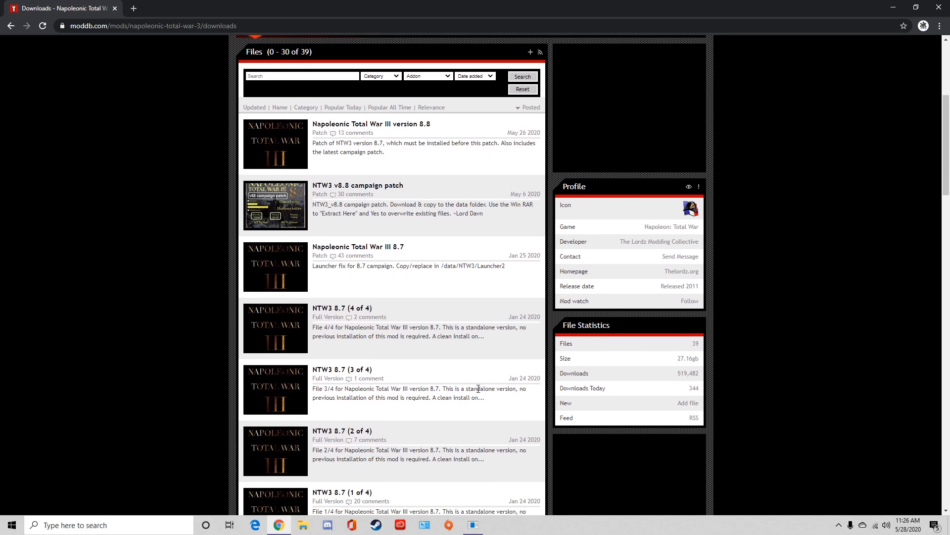
scroll("down", 3)
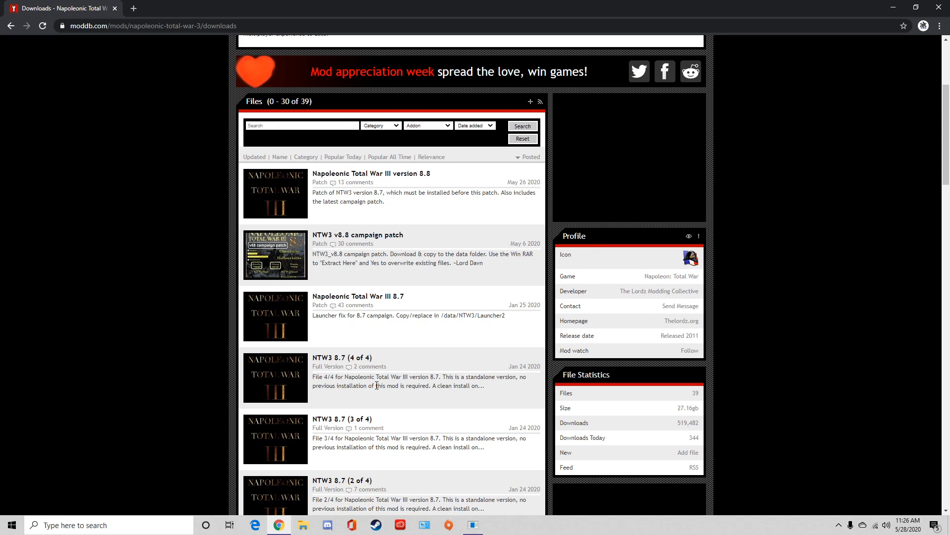
scroll("down", 3)
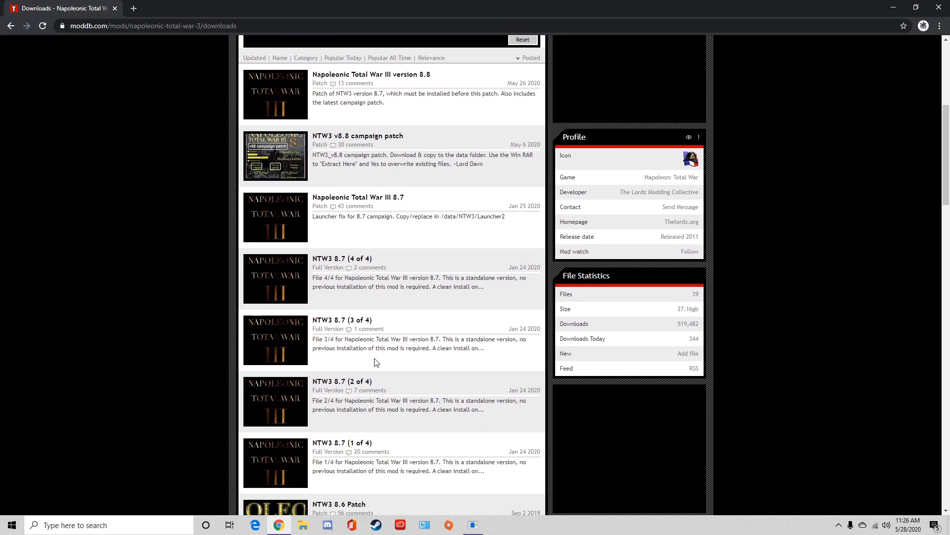
mouse_move(372, 364)
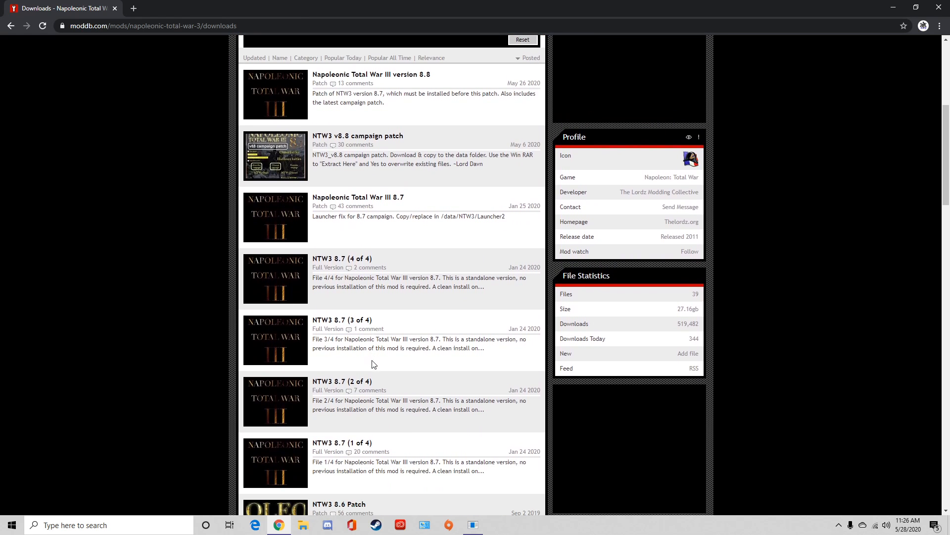
mouse_move(307, 148)
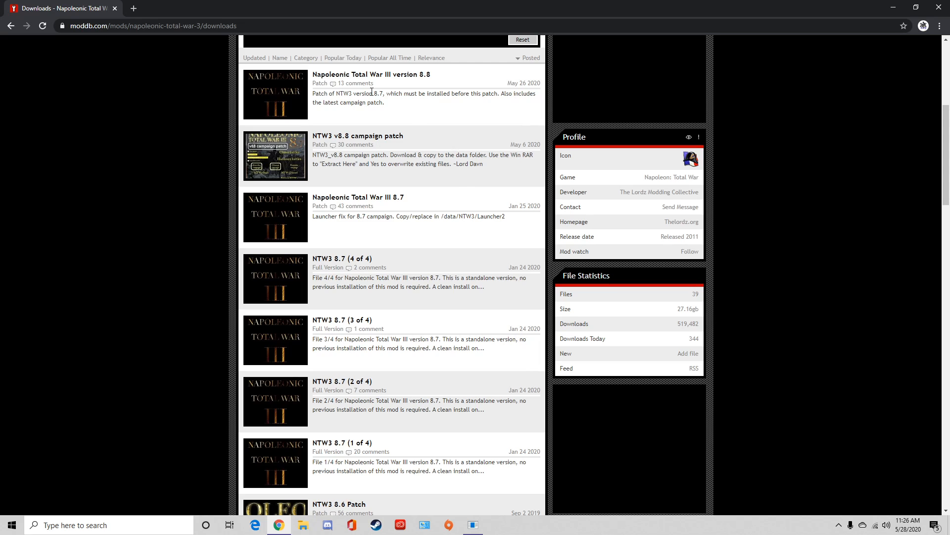
mouse_move(442, 369)
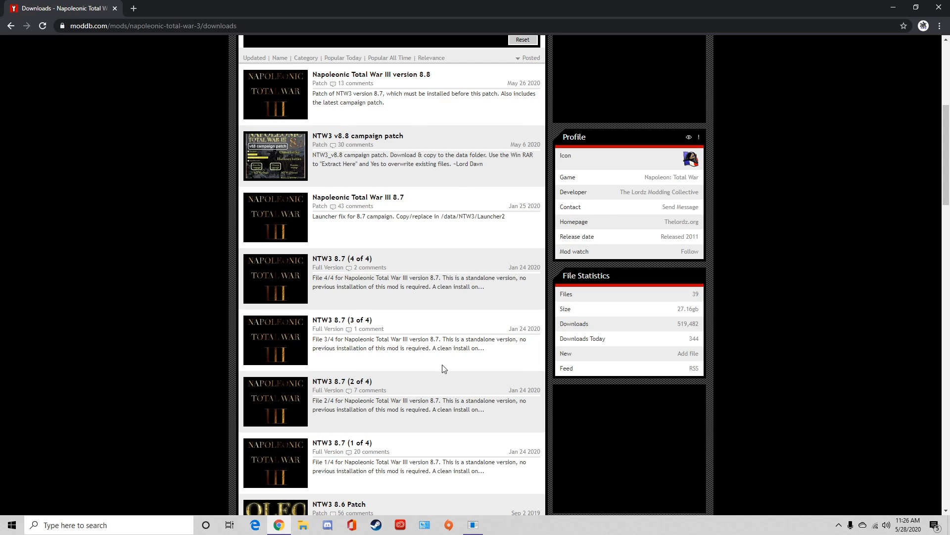
mouse_move(811, 392)
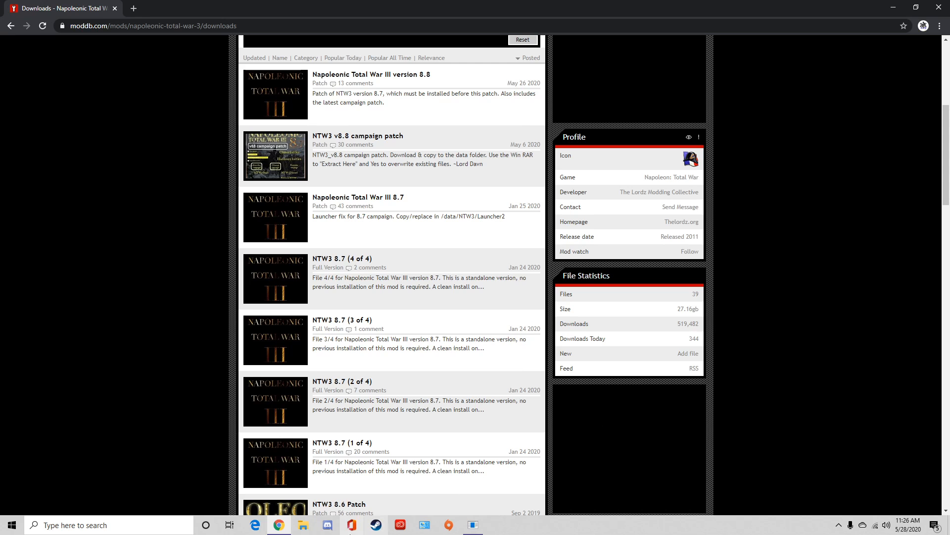
left_click(303, 525)
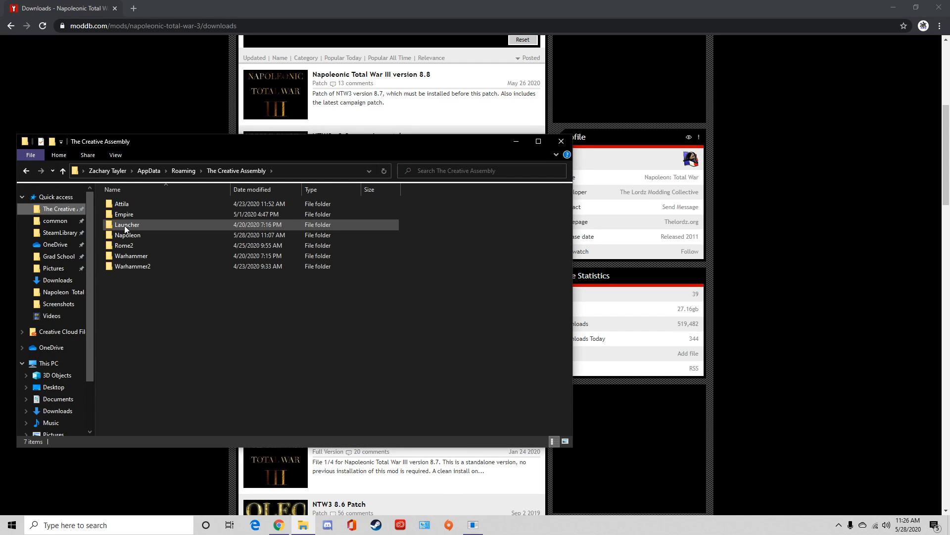
right_click(127, 235)
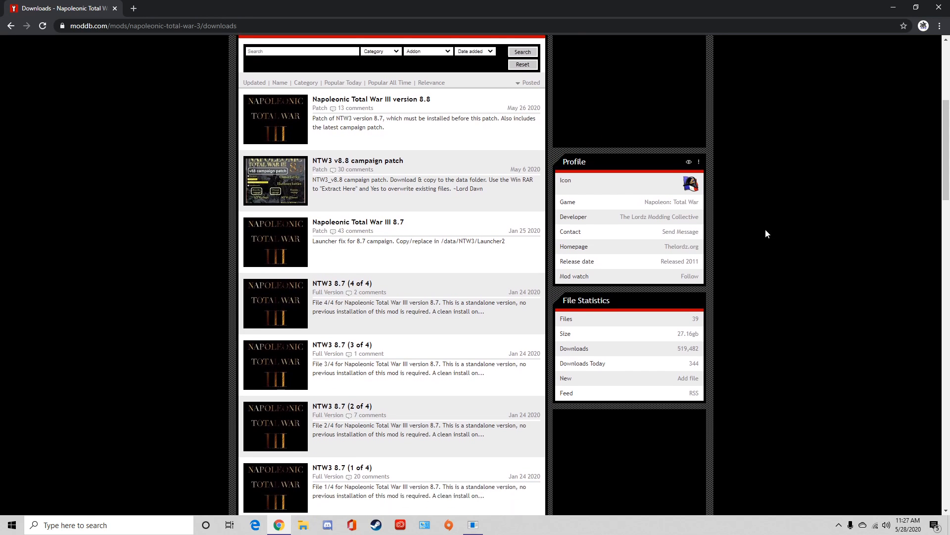
scroll("down", 3)
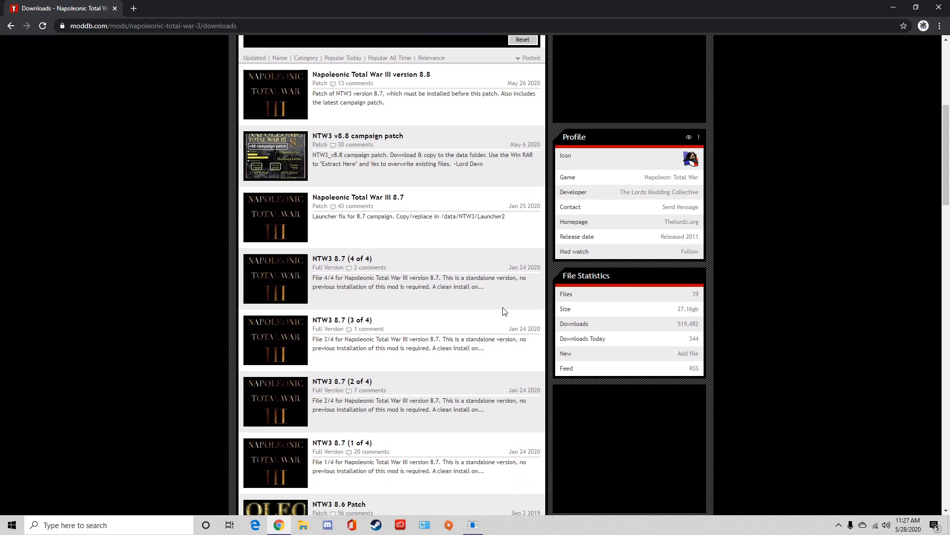
mouse_move(507, 317)
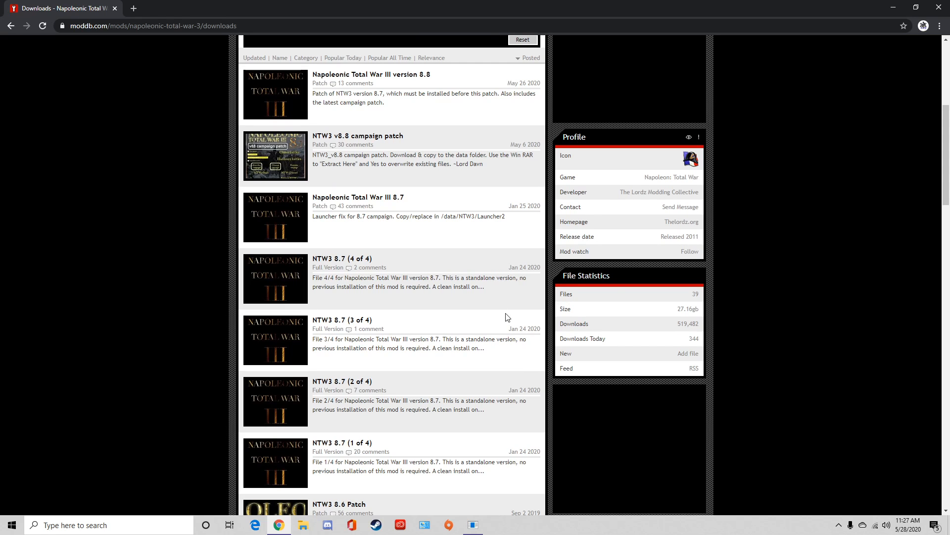
mouse_move(434, 456)
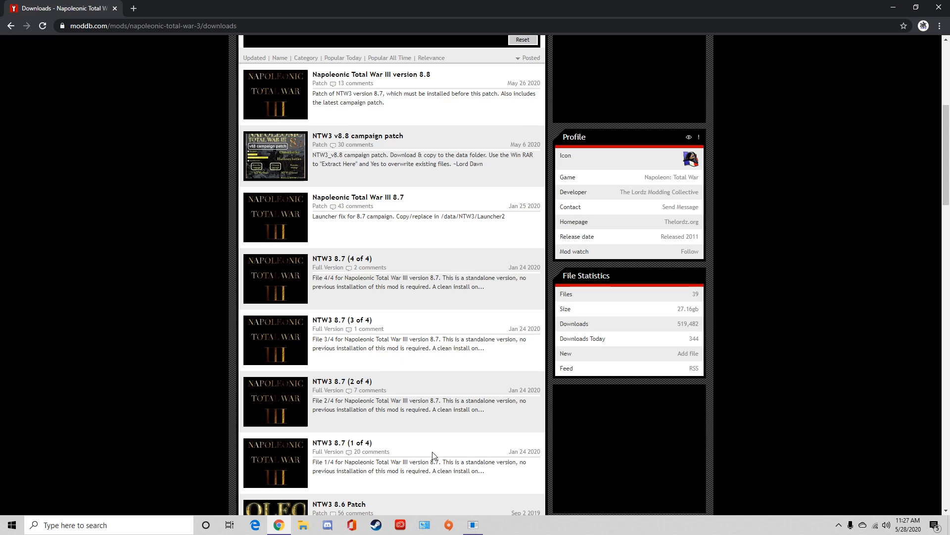
mouse_move(342, 442)
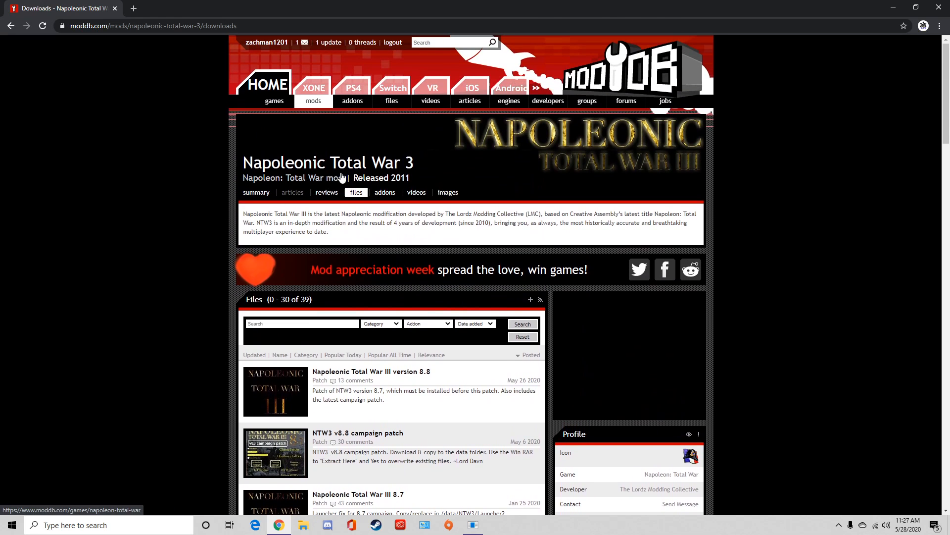
scroll("down", 3)
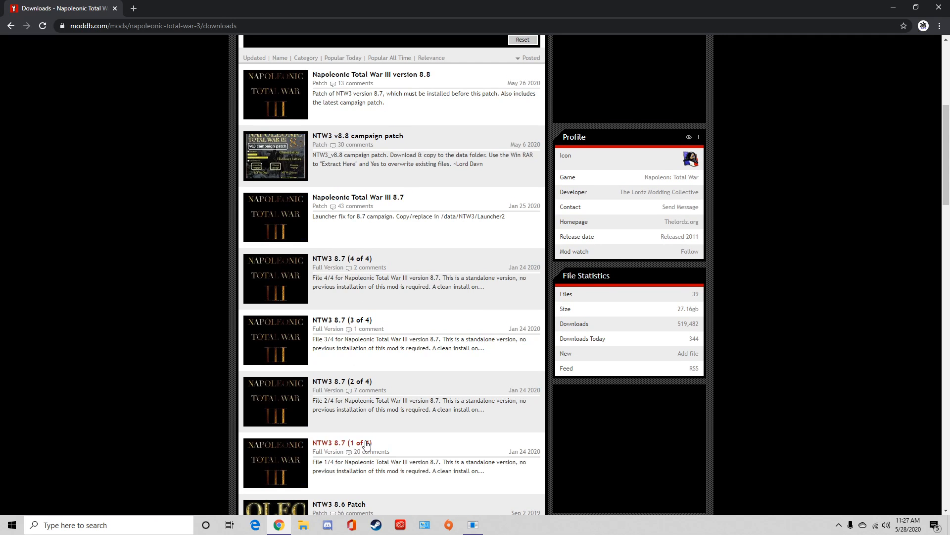
mouse_move(361, 302)
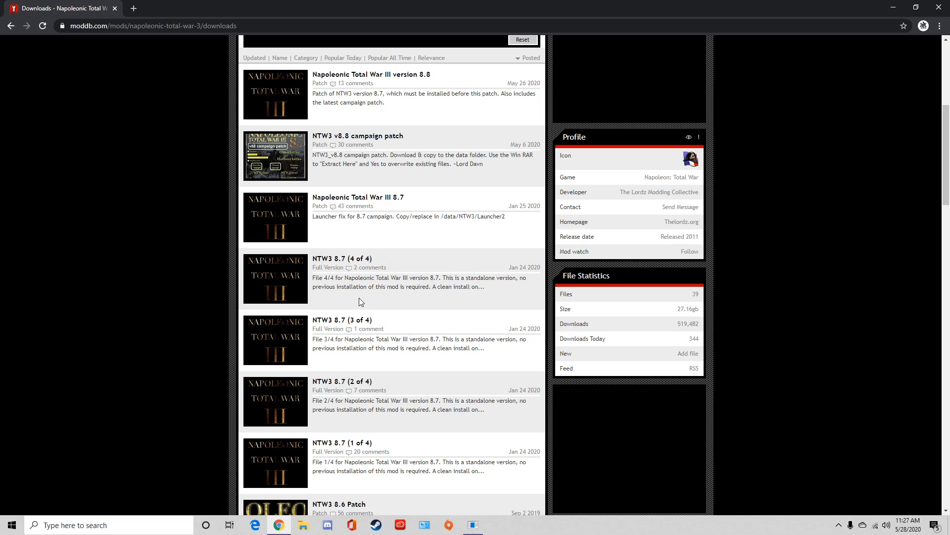
mouse_move(344, 453)
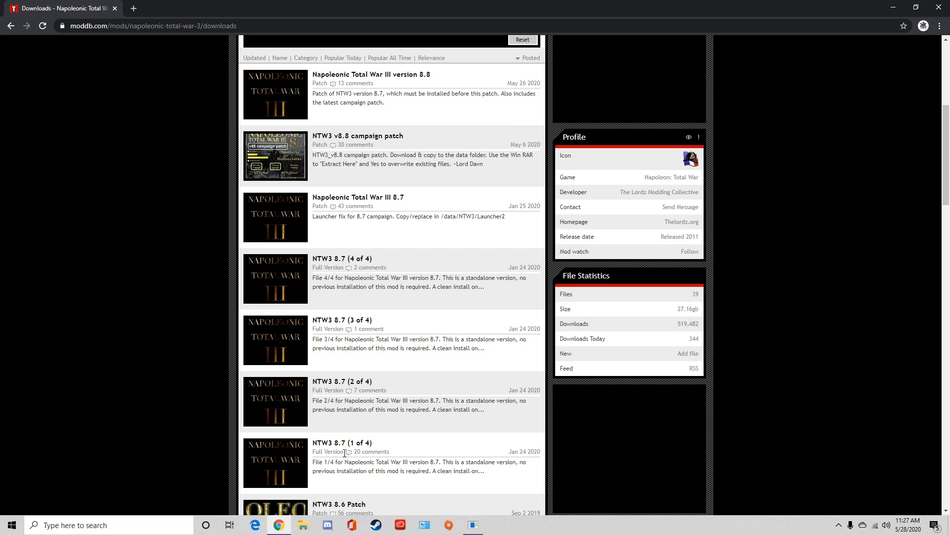
View the NTW3 8.7 (2 of 4) entry, then the (4 of 4) file page with its 415.76 MB download details.
left_click(342, 443)
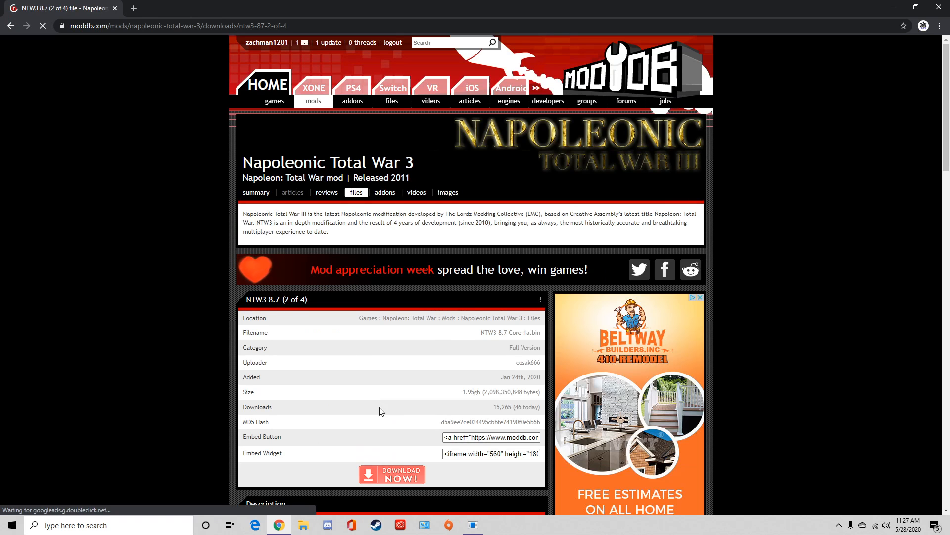
scroll("down", 3)
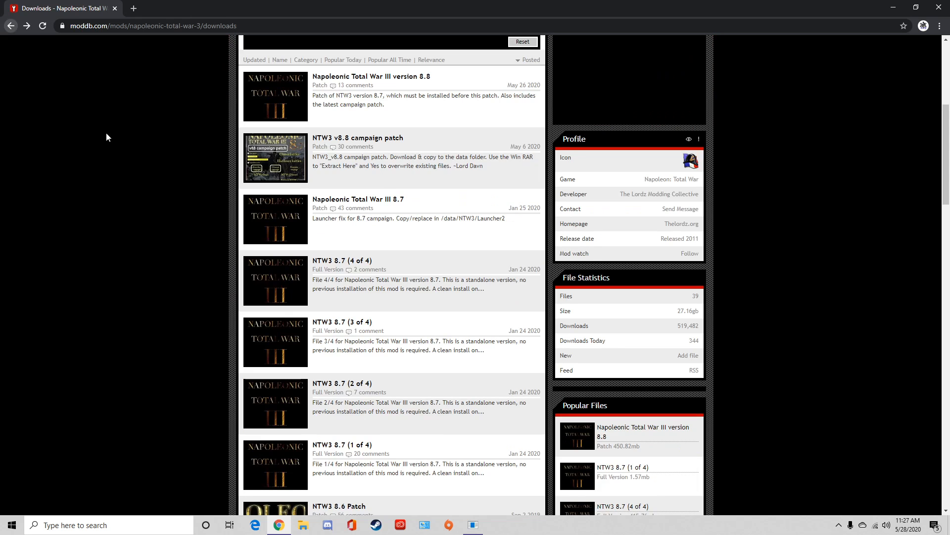
left_click(341, 260)
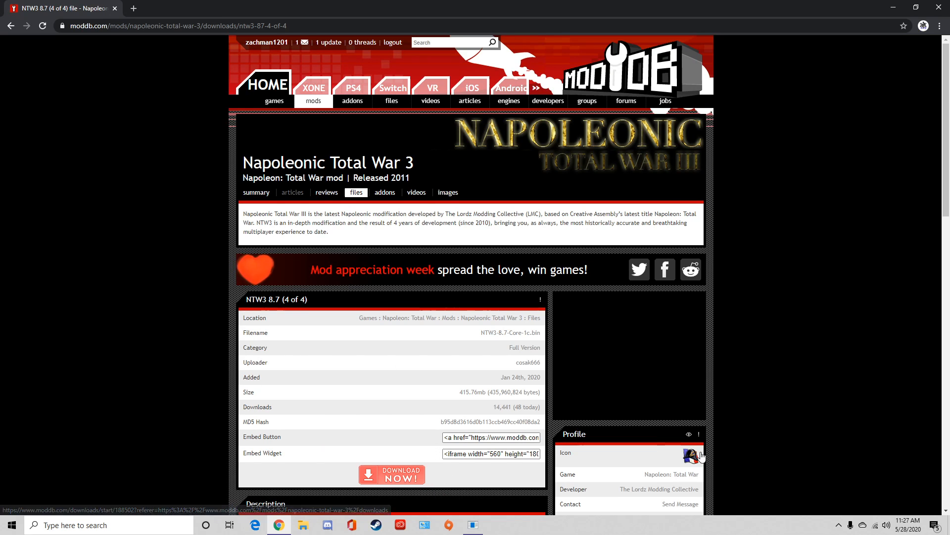
scroll("down", 3)
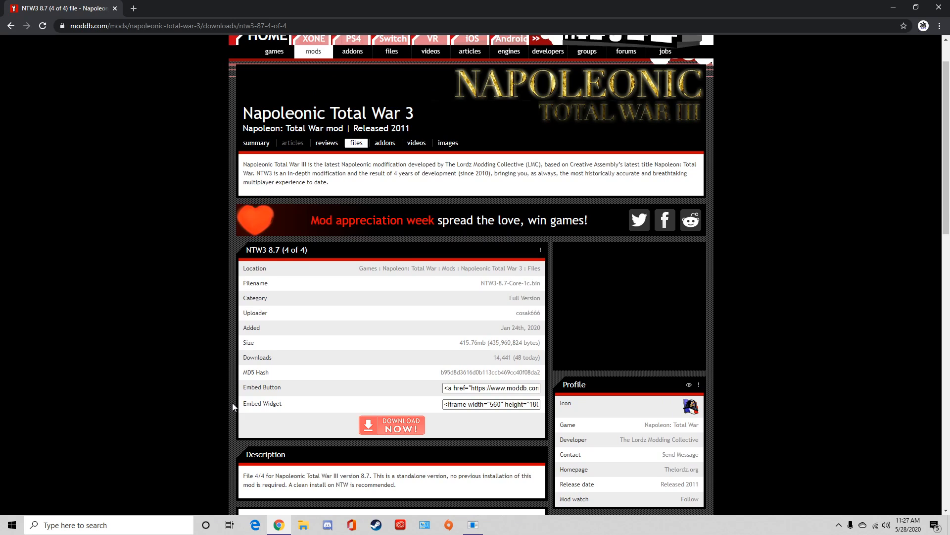
scroll("down", 3)
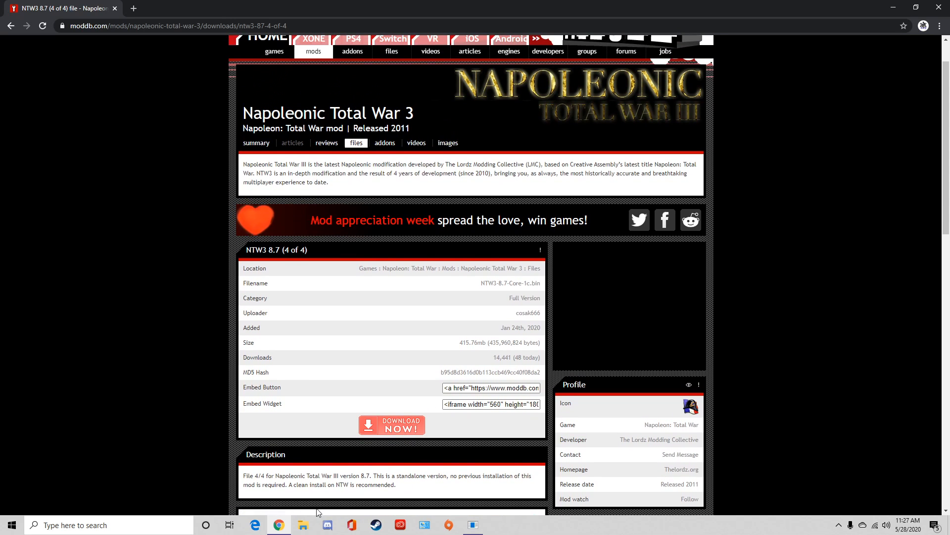
left_click(303, 525)
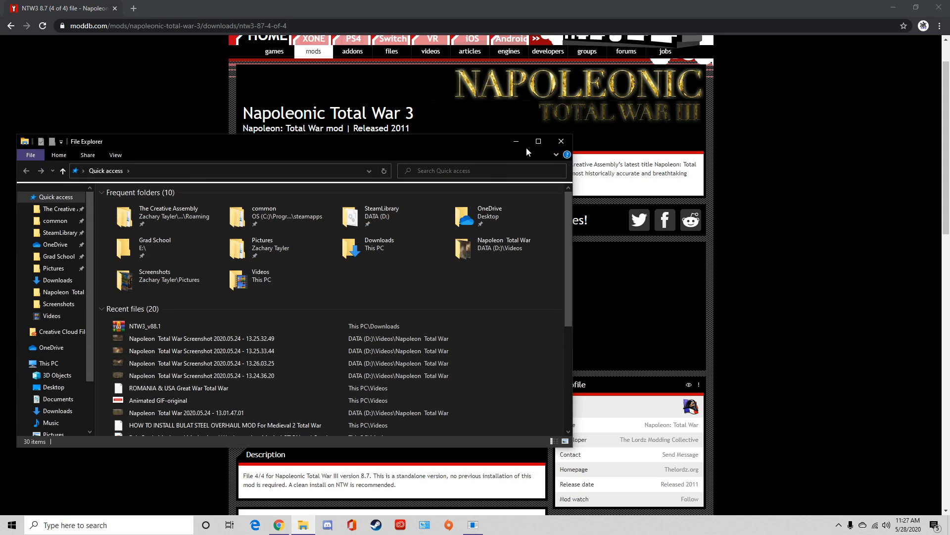
left_click(536, 141)
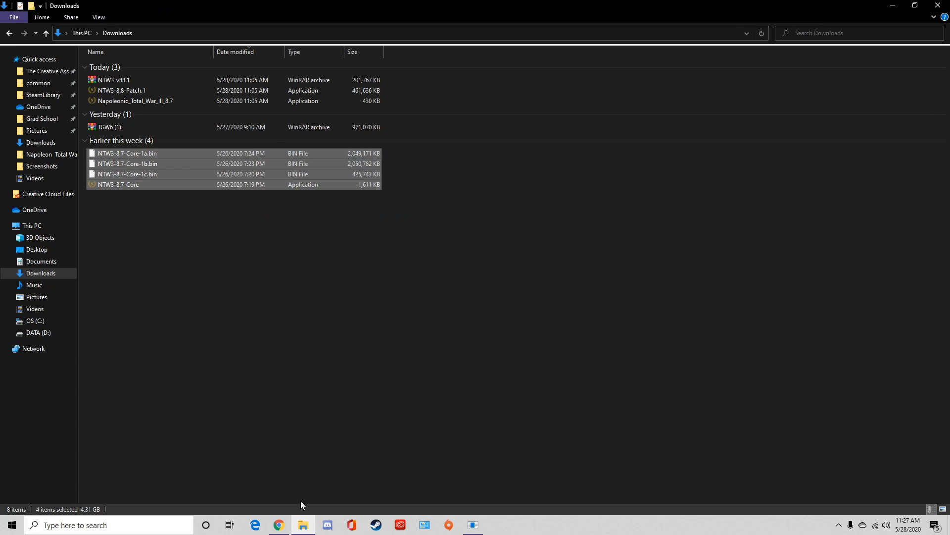
left_click(278, 525)
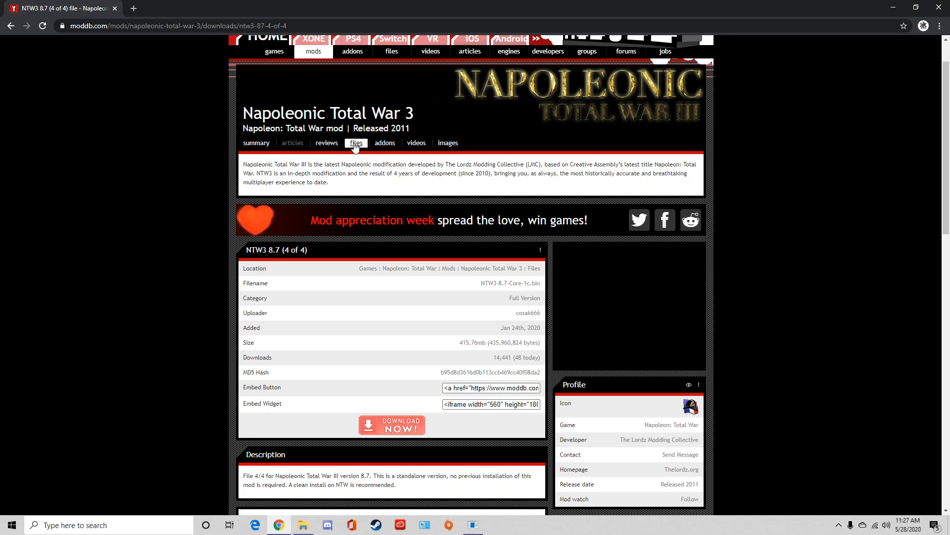
Return to the mod's downloads list of 8.8 patches and 8.7 parts, then bring the Downloads folder back.
left_click(355, 143)
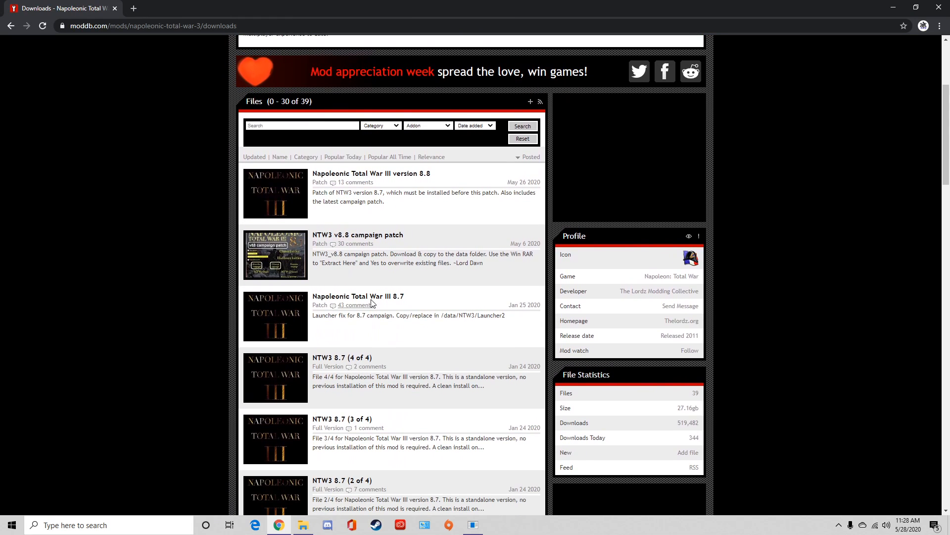
mouse_move(357, 296)
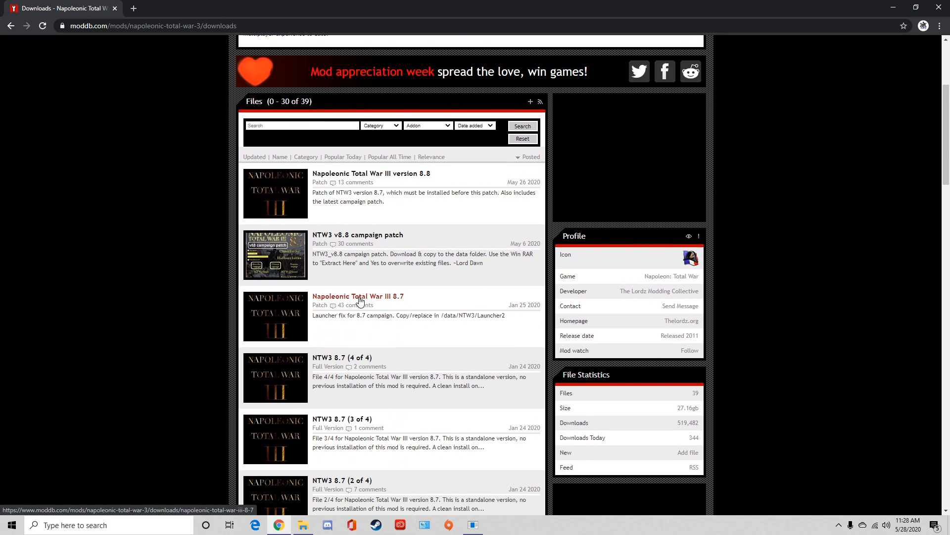
mouse_move(373, 237)
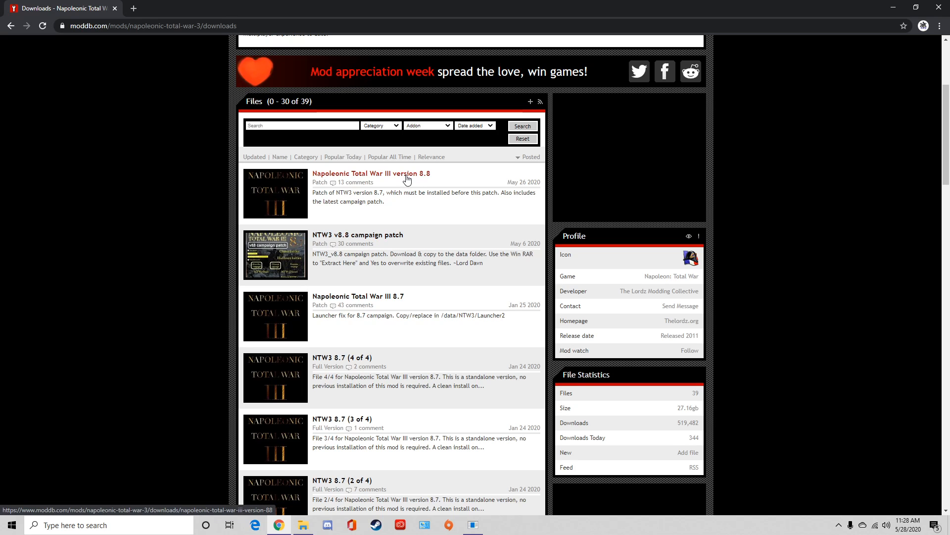
mouse_move(399, 186)
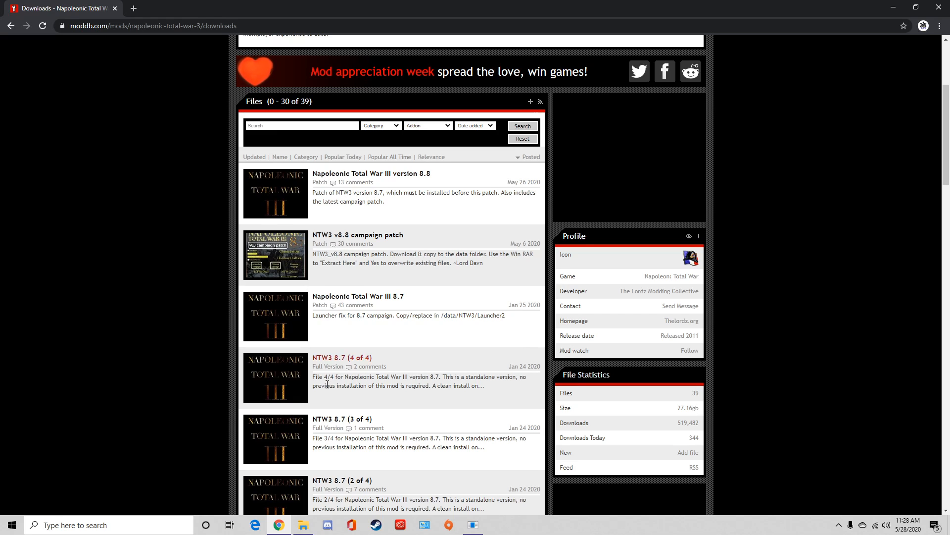
mouse_move(437, 497)
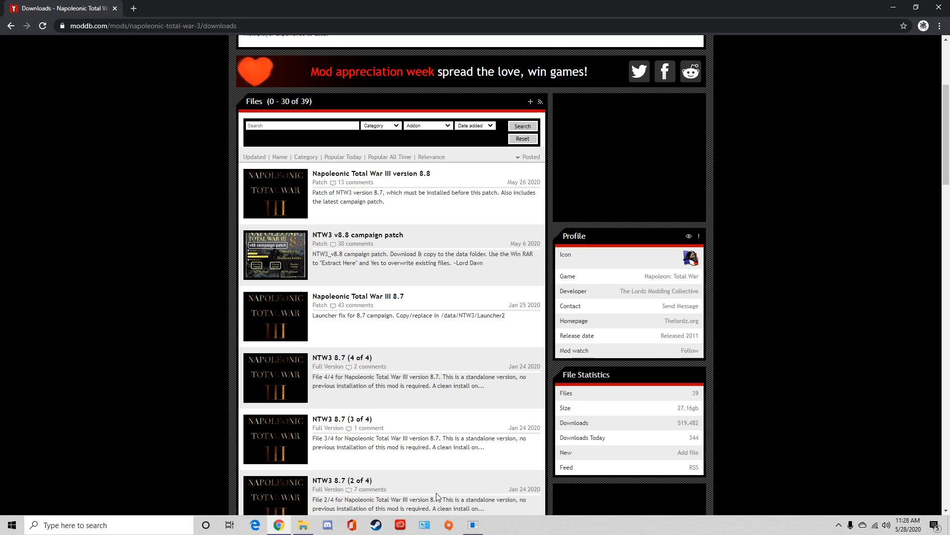
left_click(303, 525)
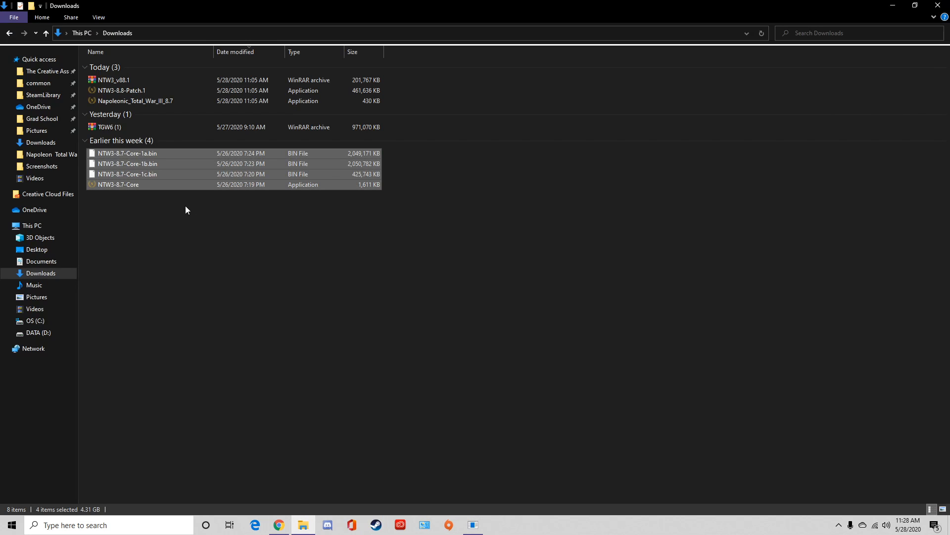
Select the four 8.7 core files, then reach D: Mods NTW3 and the Napoleonic_Total_War_III_8.7 launcher's actions.
left_click(380, 215)
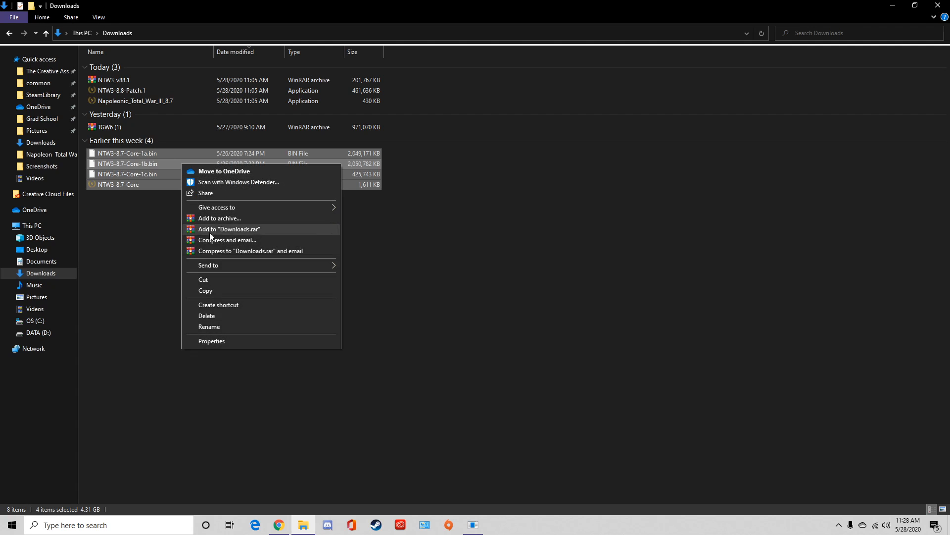
mouse_move(92, 331)
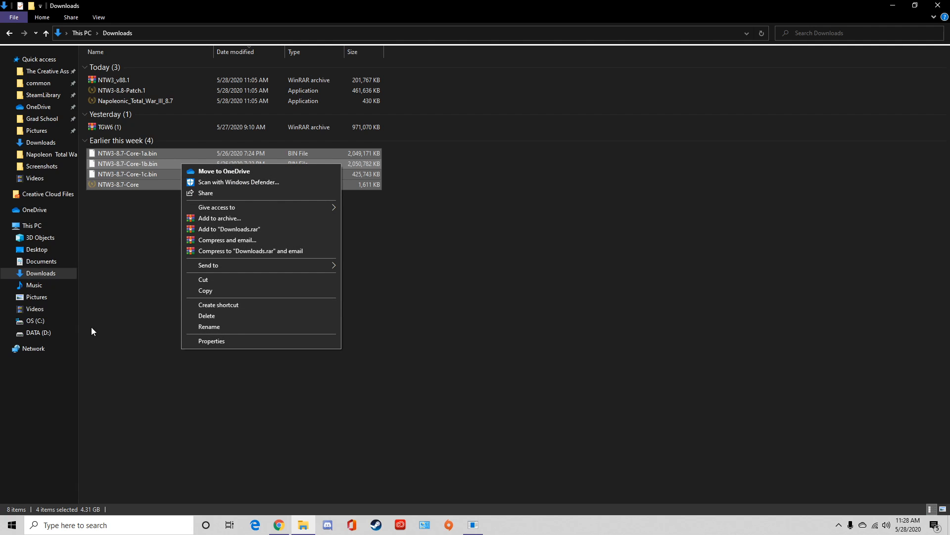
left_click(38, 355)
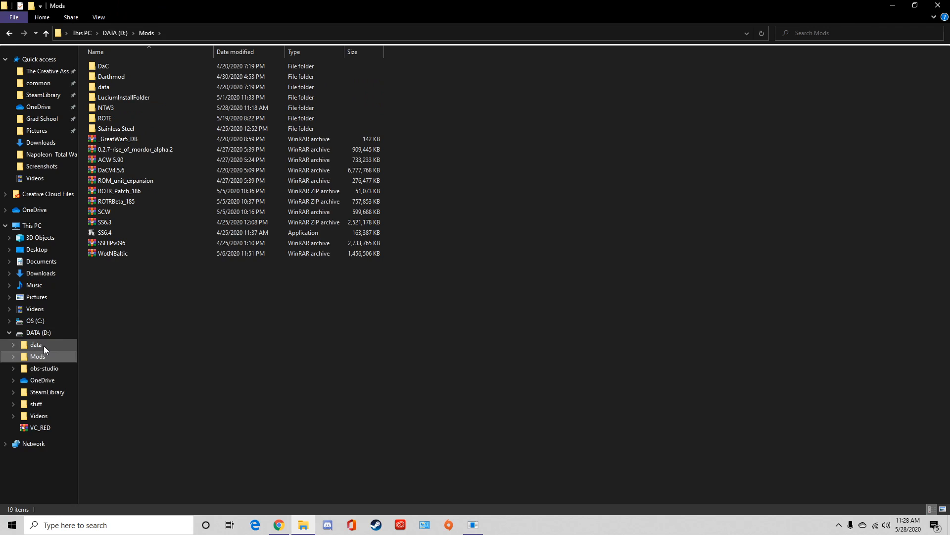
double_click(106, 107)
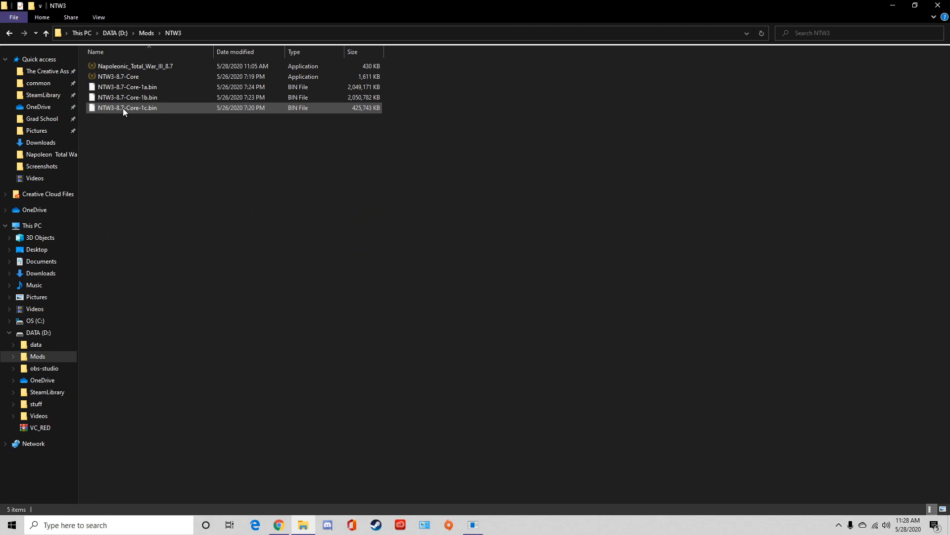
right_click(134, 65)
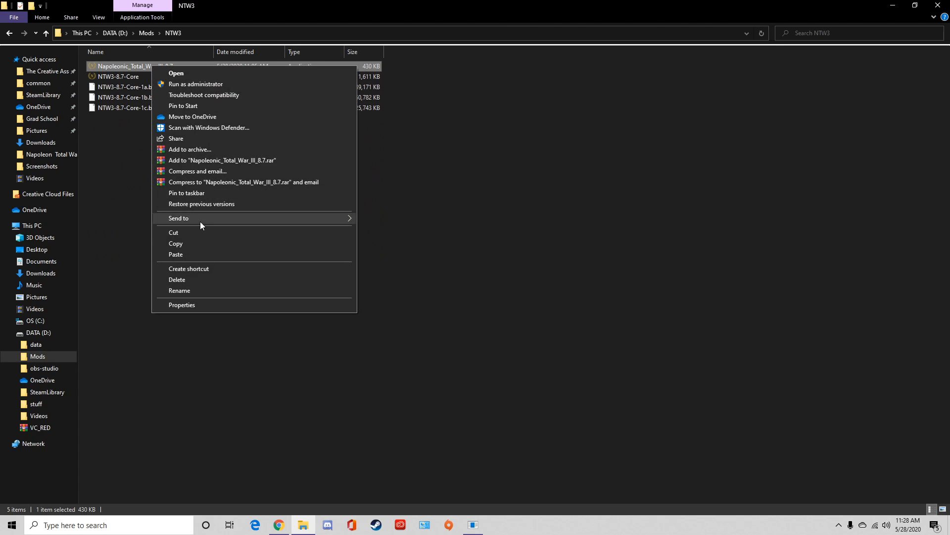
Delete the Napoleonic_Total_War_III_8.7 launcher and select the NTW3-8.7-Core installer.
left_click(177, 280)
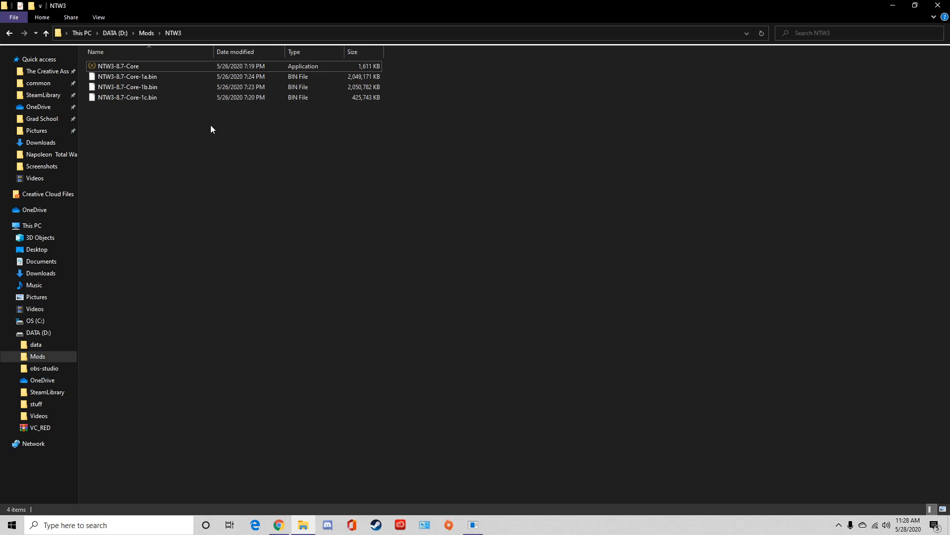
mouse_move(178, 87)
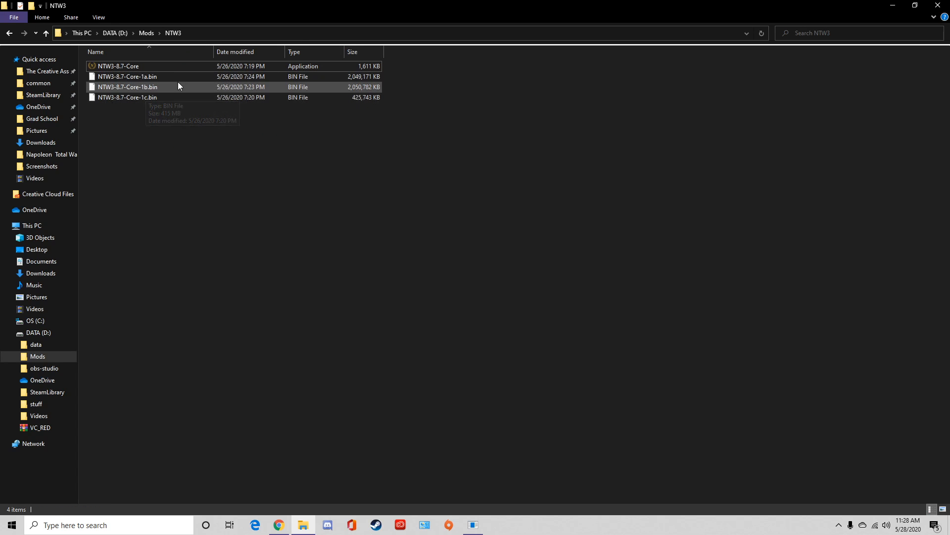
left_click(118, 66)
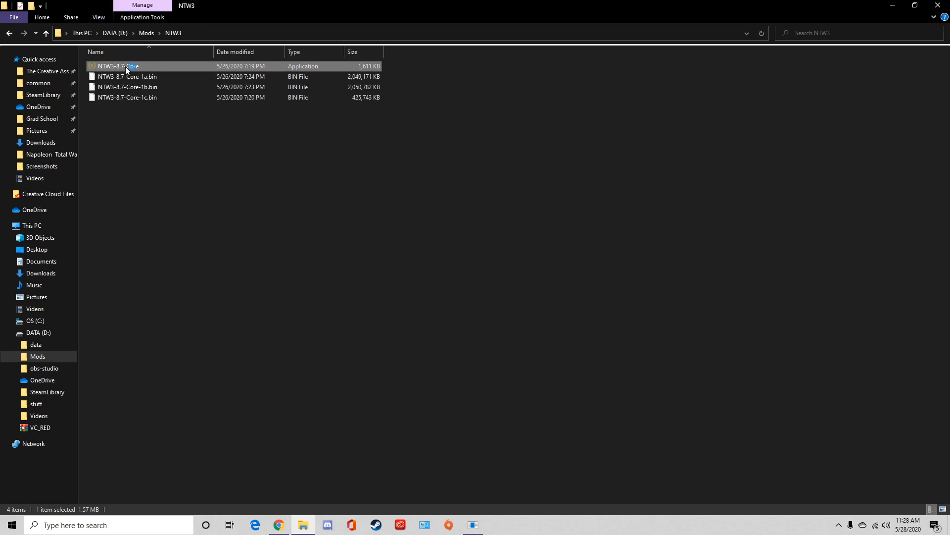
Launch the NTW3-8.7-Core installer with English as the setup language.
double_click(118, 66)
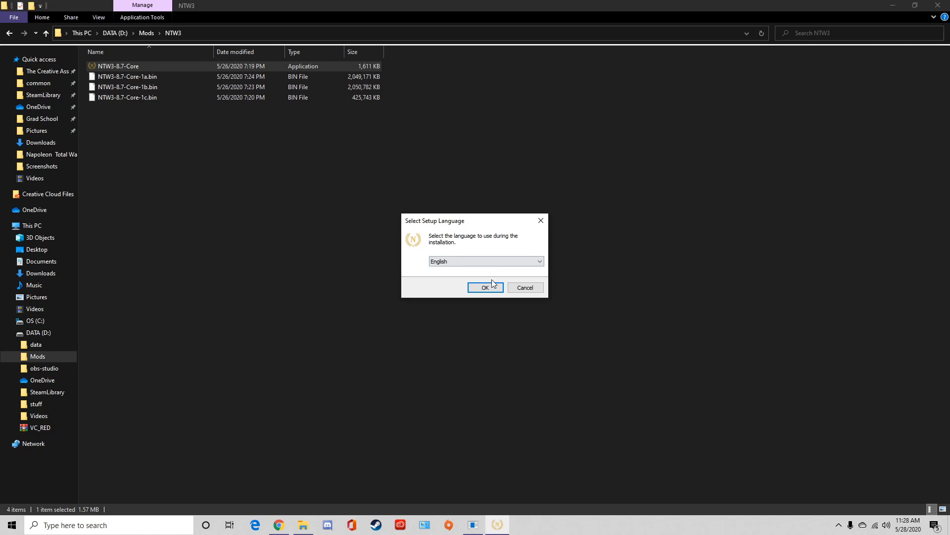
mouse_move(542, 339)
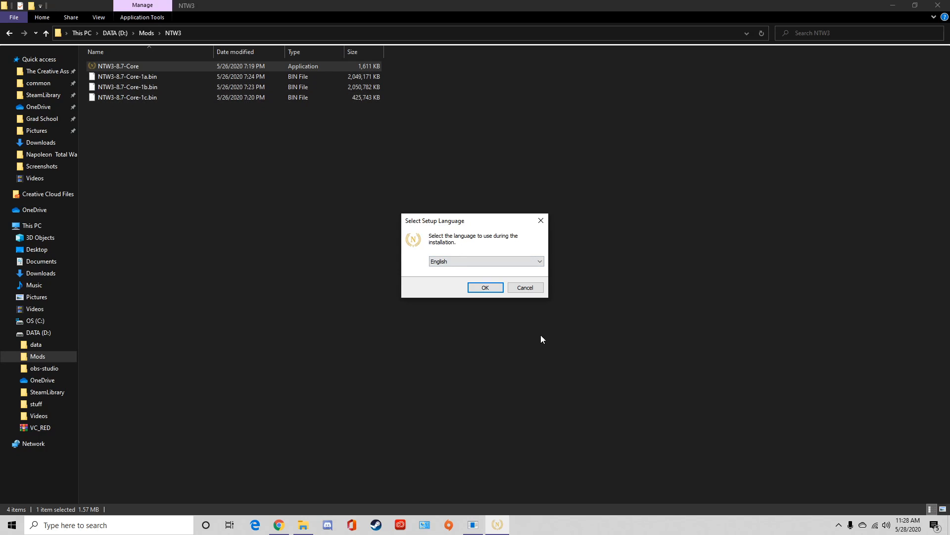
left_click(485, 287)
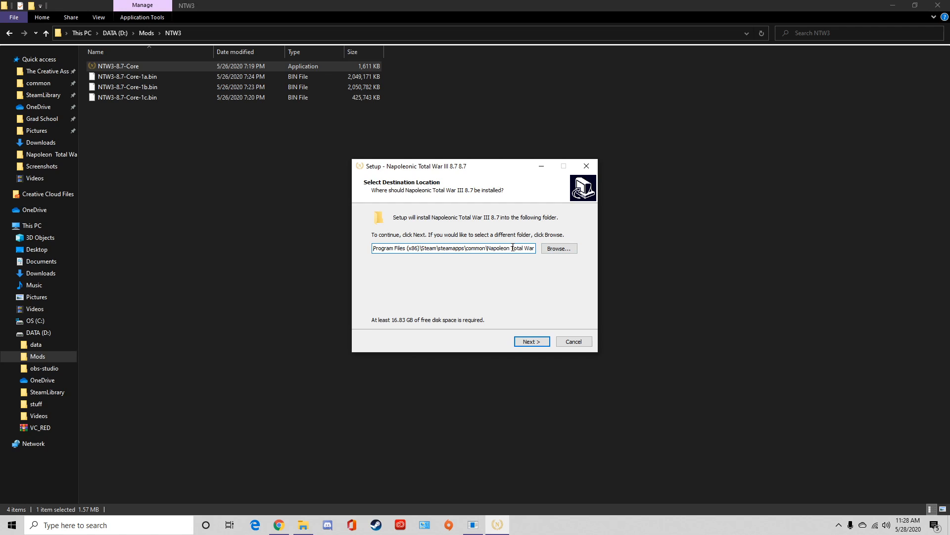
Try the default Steam destination path and acknowledge the missing Napoleon.exe warning.
triple_click(453, 247)
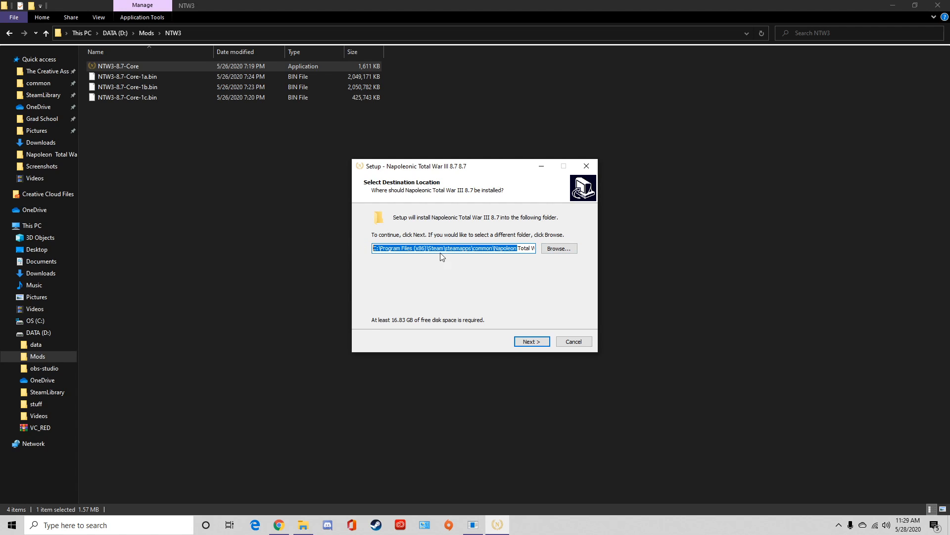
left_click(454, 247)
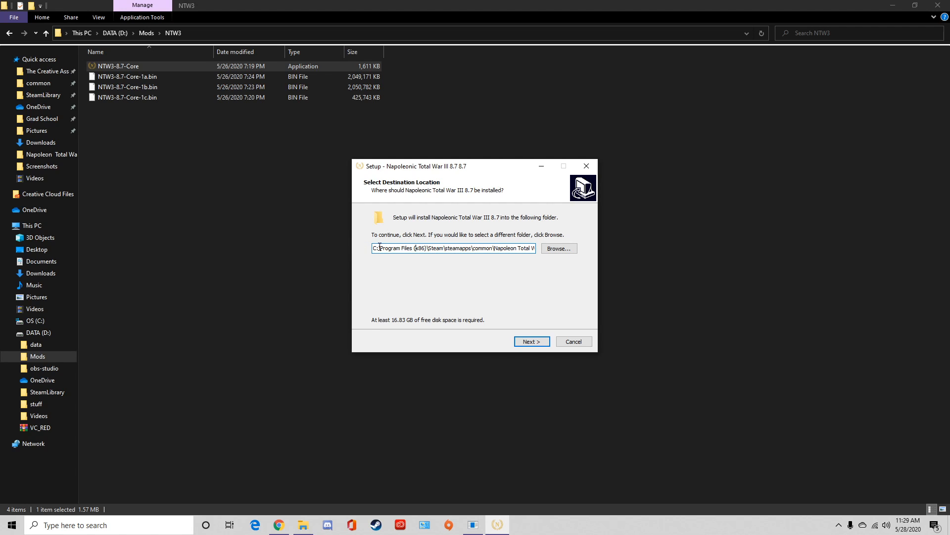
triple_click(453, 247)
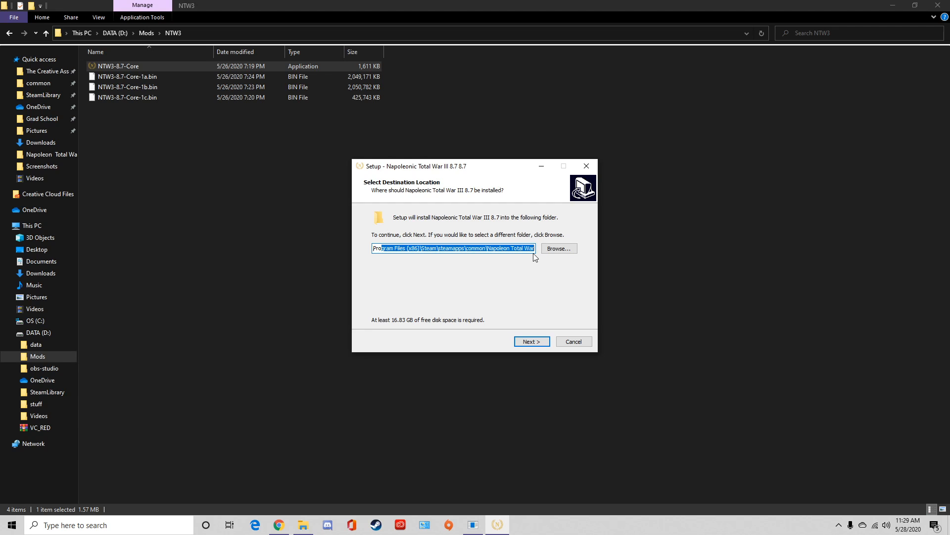
left_click(530, 342)
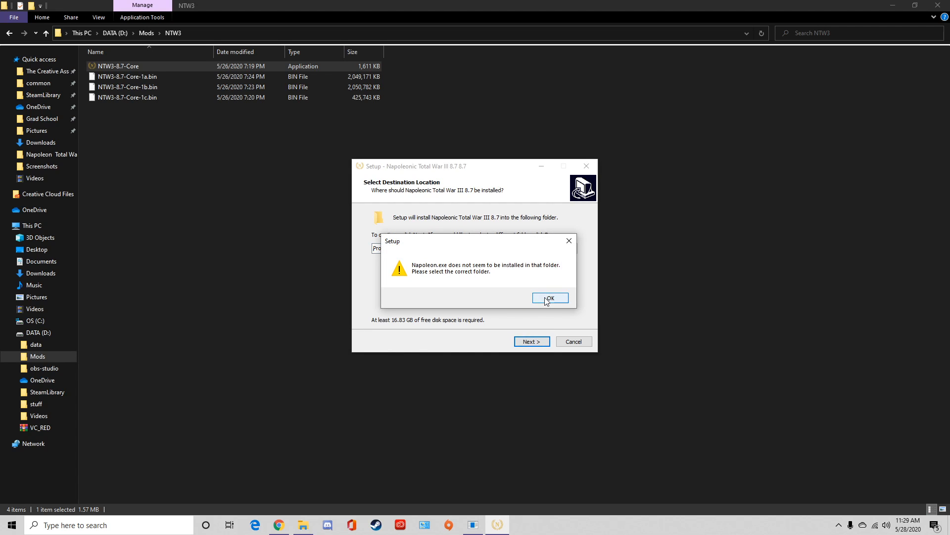
left_click(549, 298)
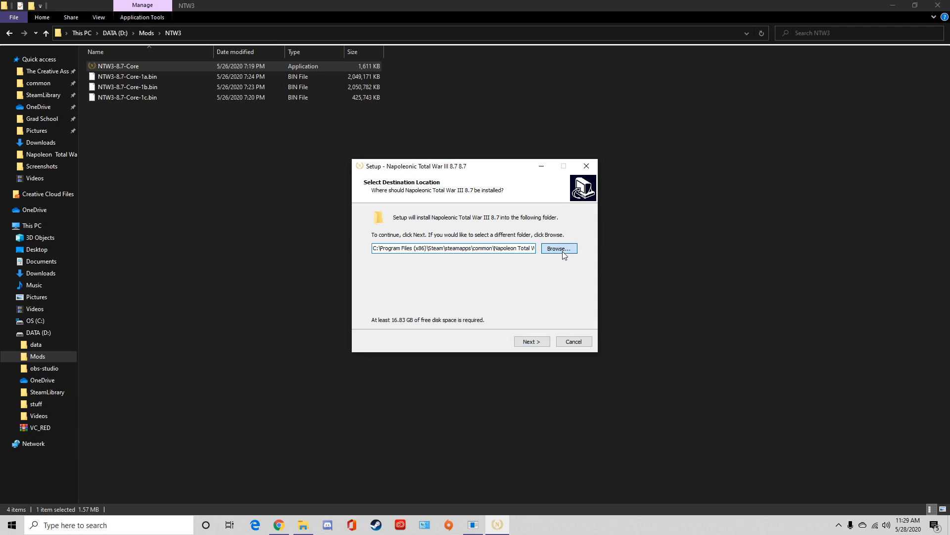
left_click(556, 249)
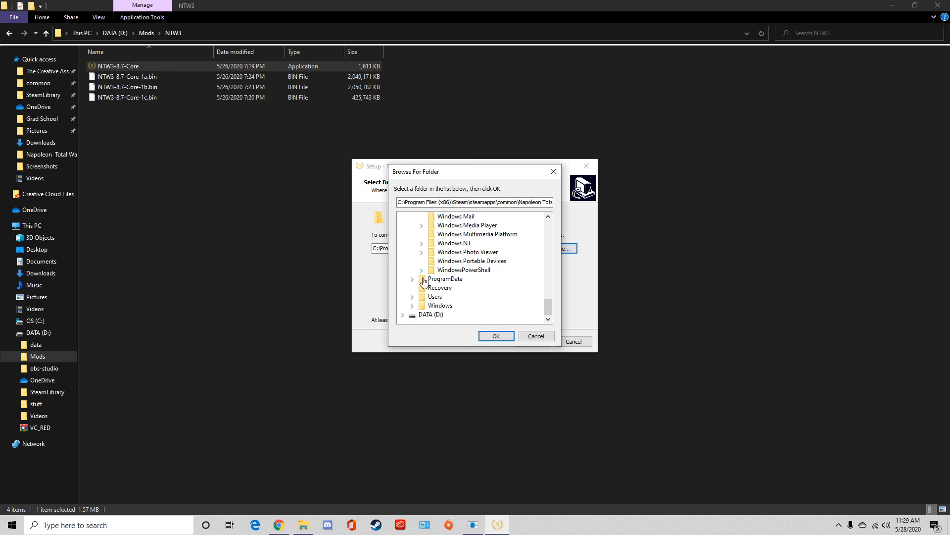
left_click(430, 314)
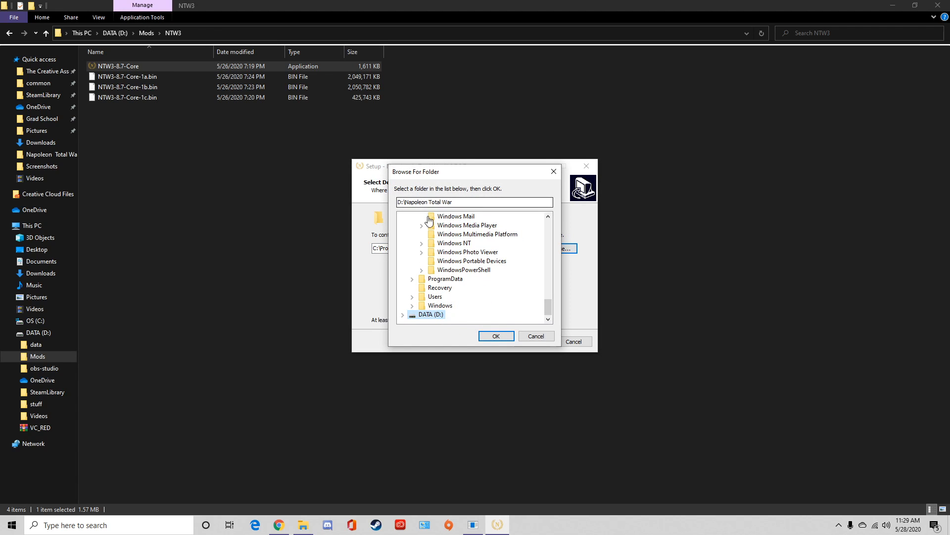
left_click(471, 202)
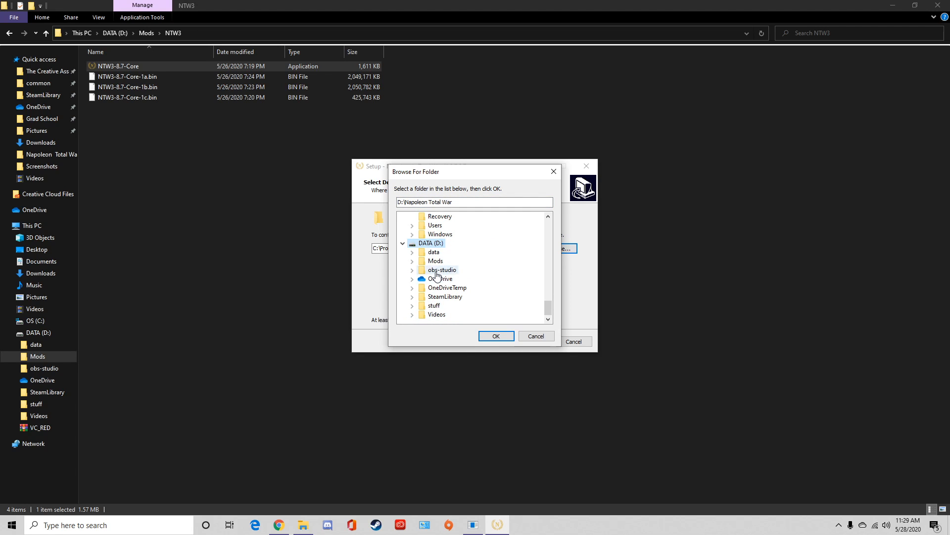
left_click(445, 296)
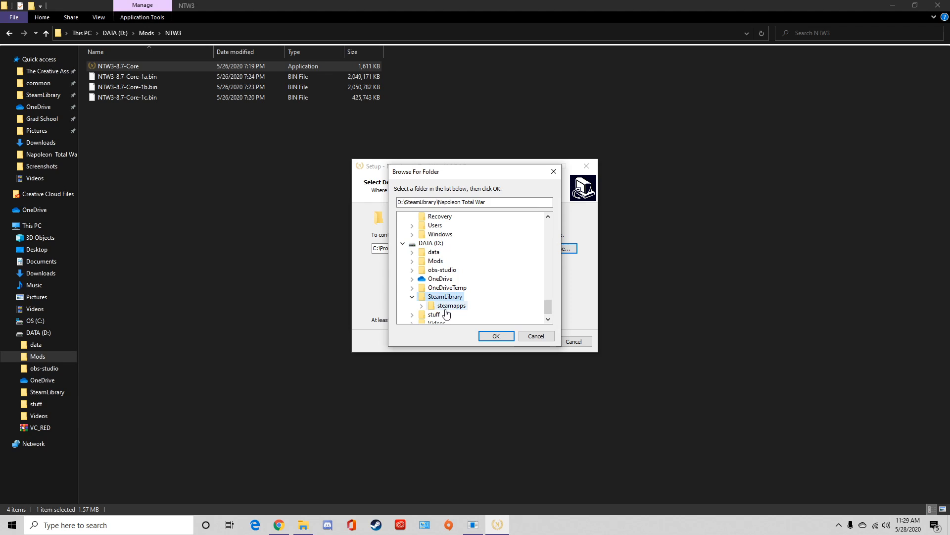
left_click(441, 279)
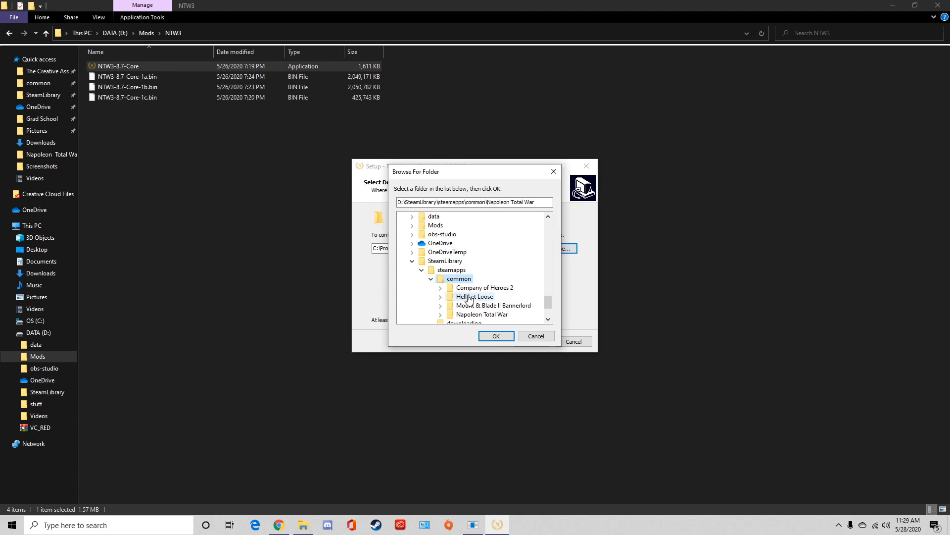
left_click(483, 314)
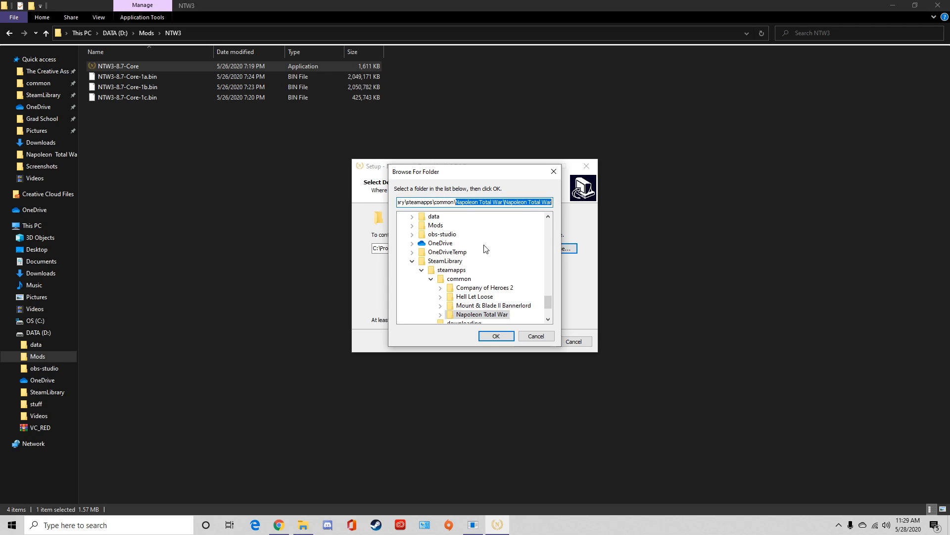
left_click(458, 279)
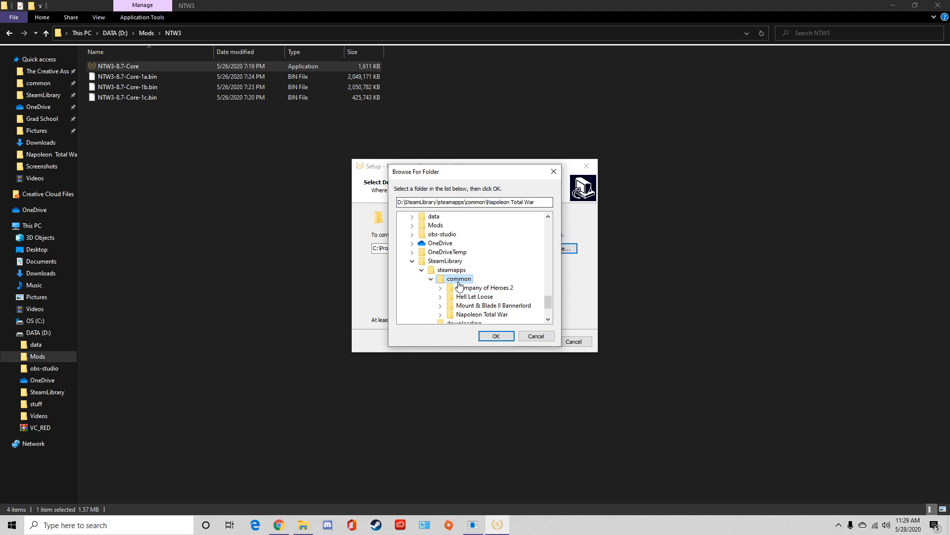
left_click(450, 269)
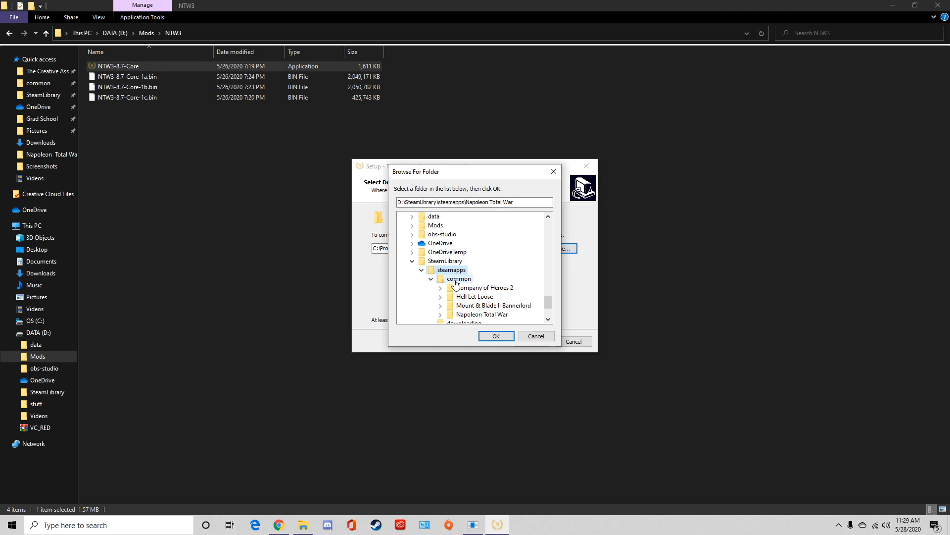
left_click(458, 278)
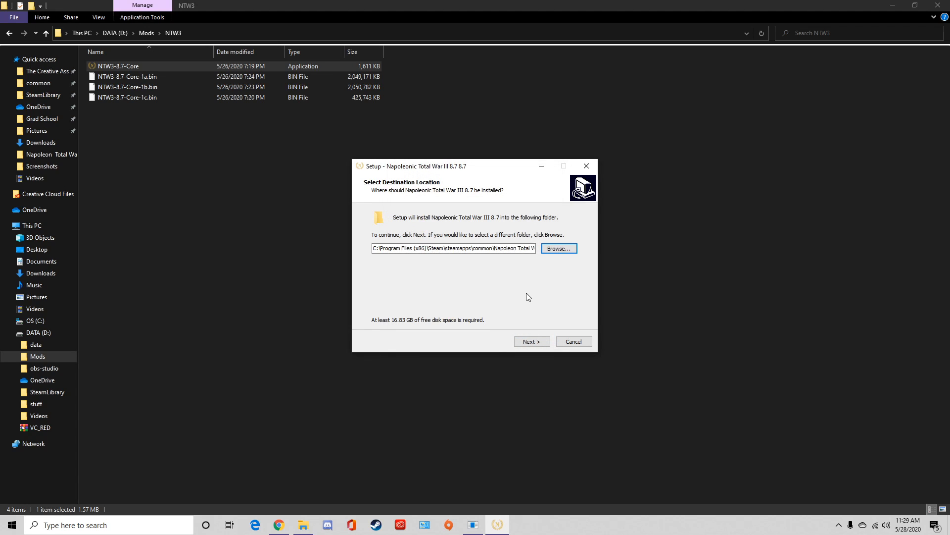
mouse_move(529, 332)
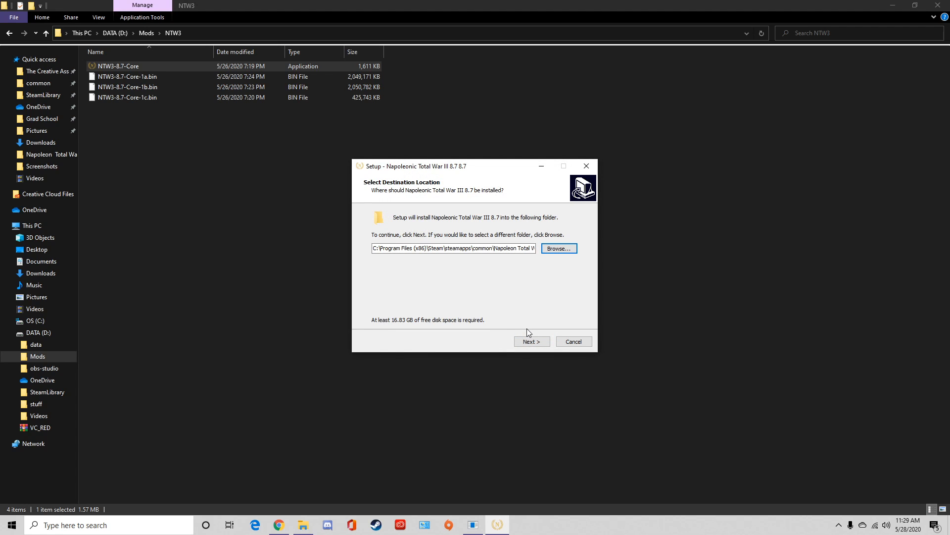
mouse_move(572, 342)
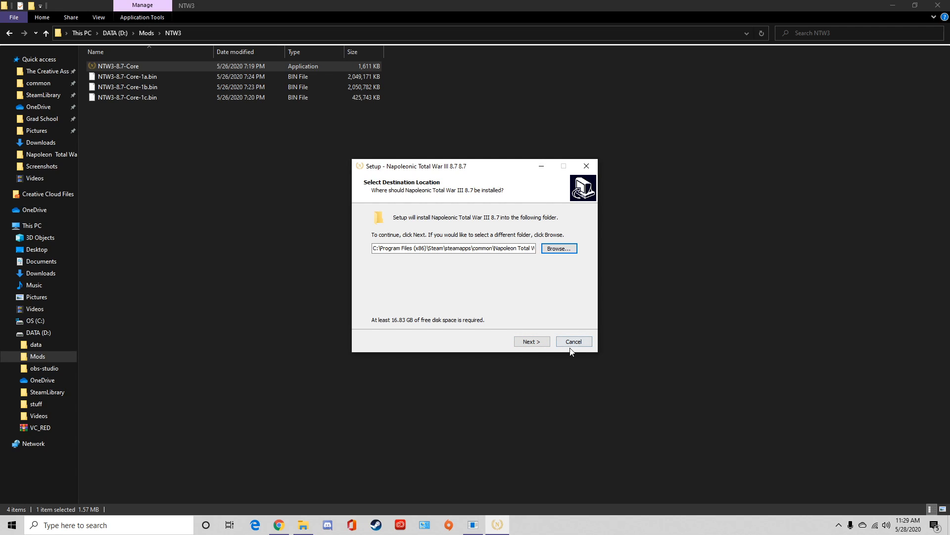
Cancel the 8.7 installation and confirm exiting setup.
left_click(572, 340)
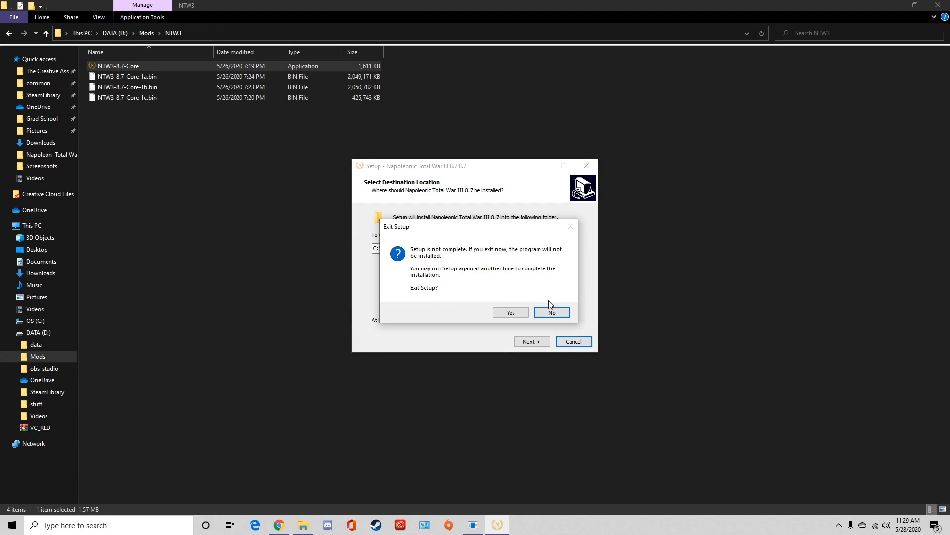
left_click(510, 311)
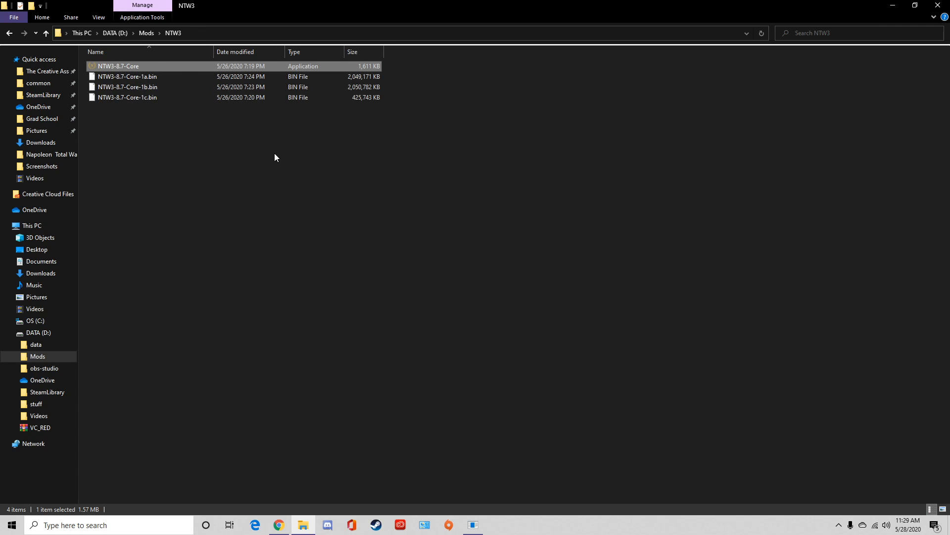
mouse_move(109, 185)
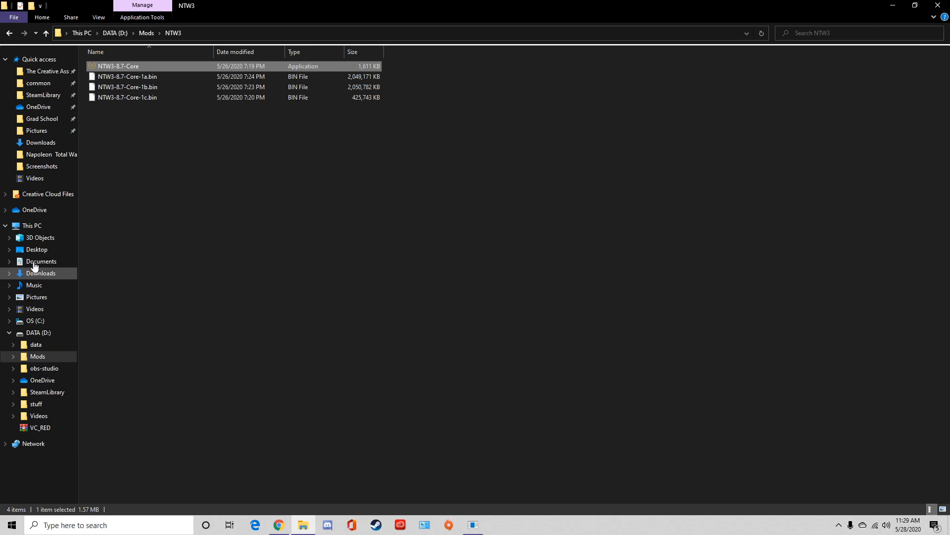
Minimize File Explorer, leaving the desktop with its NTW3 v8.8 shortcut in view.
left_click(41, 273)
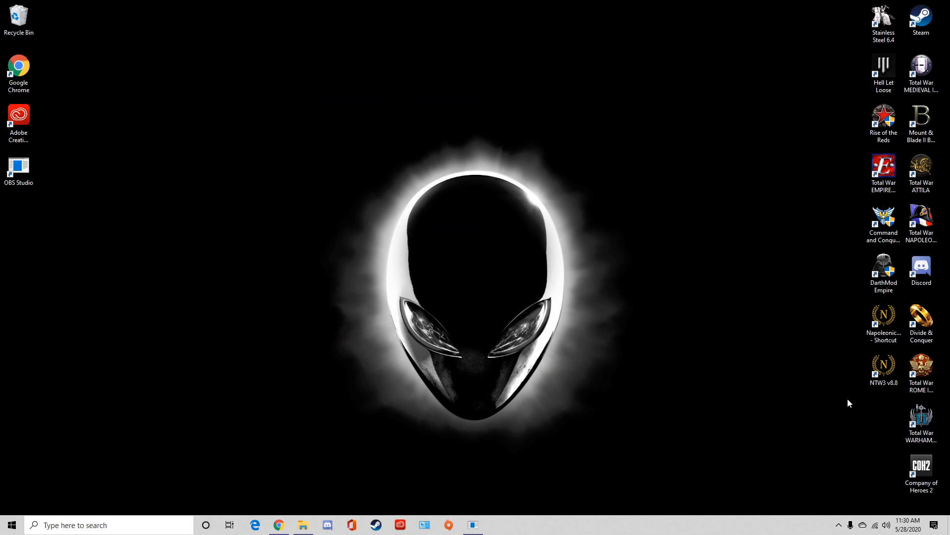
mouse_move(882, 397)
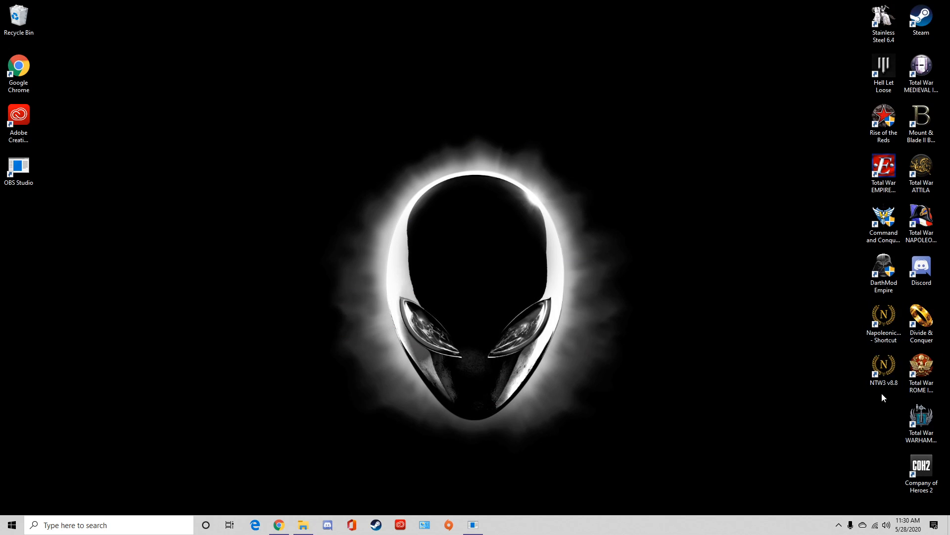
mouse_move(883, 399)
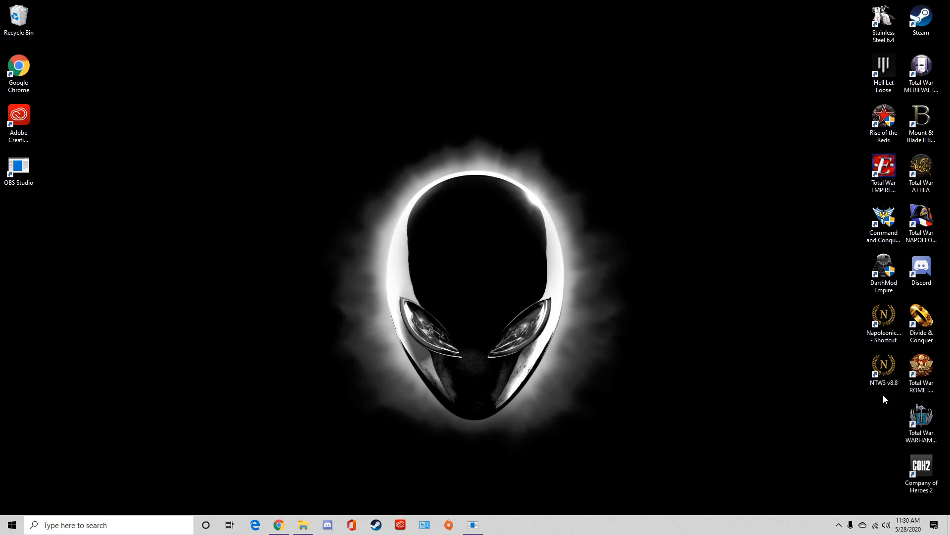
mouse_move(373, 502)
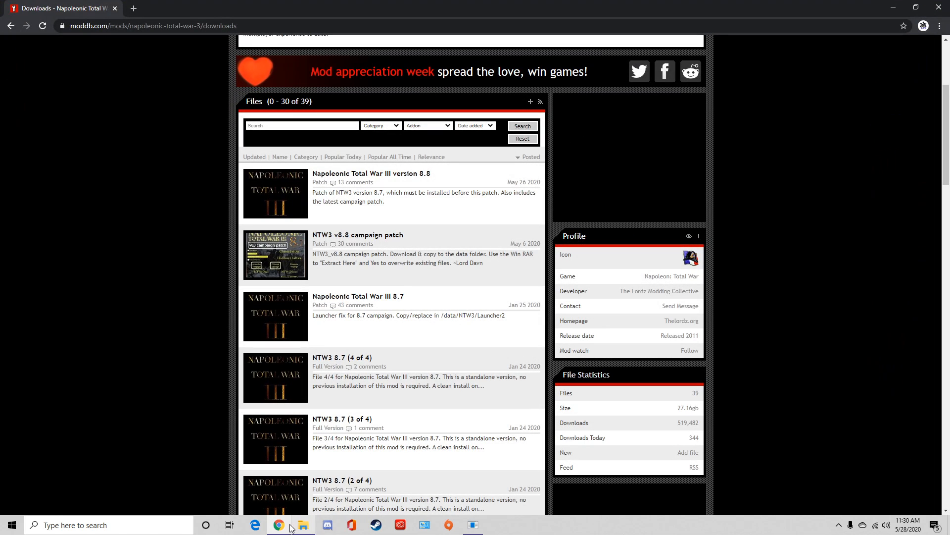
Bring the Downloads folder with NTW3_v88.1, the 8.8 patch and 8.7 core files back in front.
left_click(303, 524)
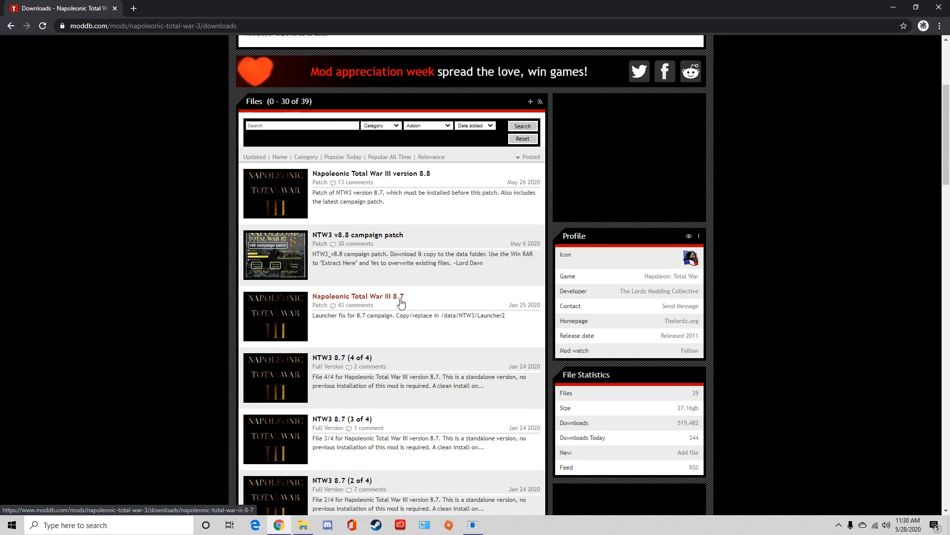
left_click(303, 525)
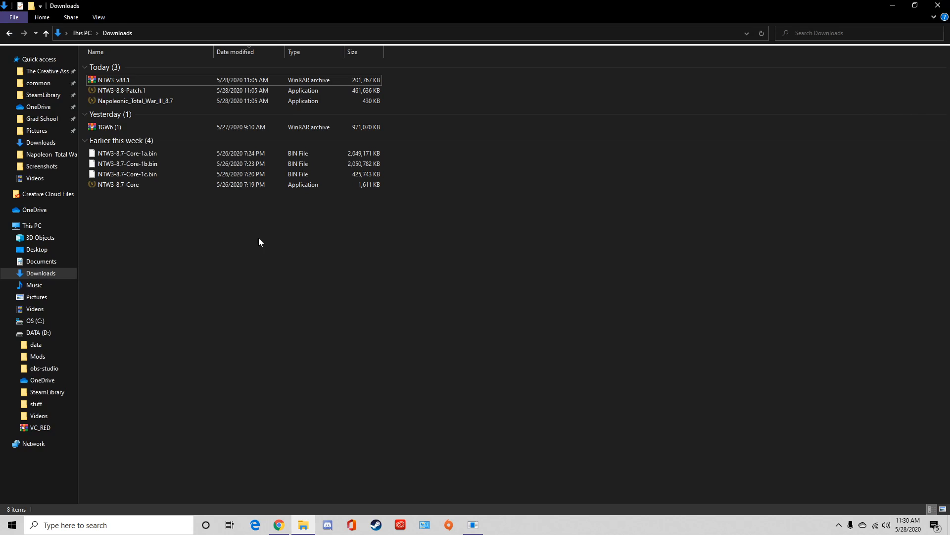
Go to SteamLibrary Napoleon Total War data\NTW3\Launcher2 and select the Napoleonic_Total_War_III_8.7 launcher.
right_click(134, 101)
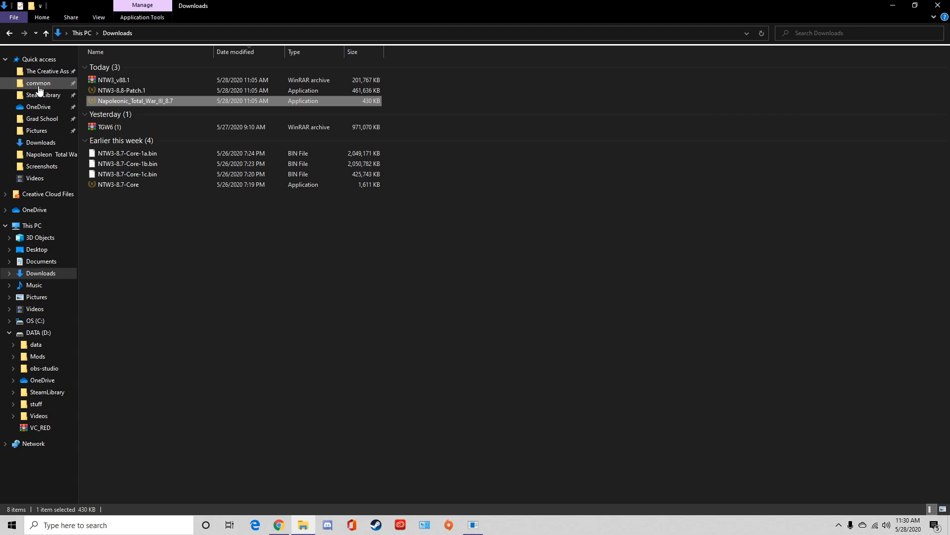
left_click(39, 83)
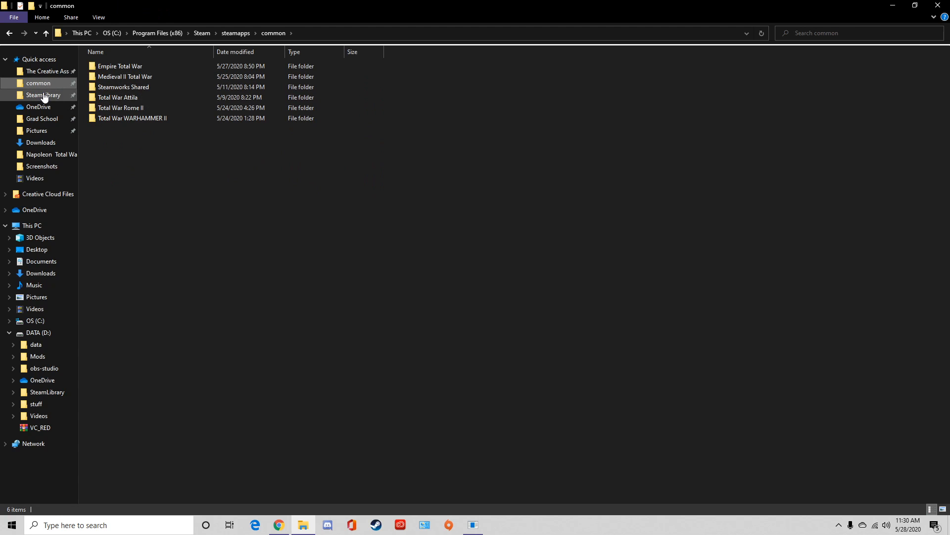
left_click(42, 95)
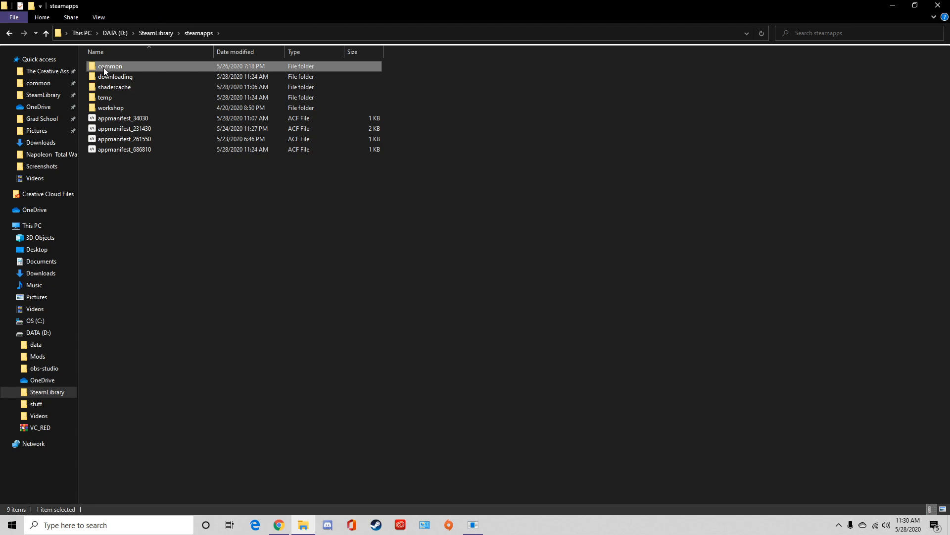
double_click(109, 66)
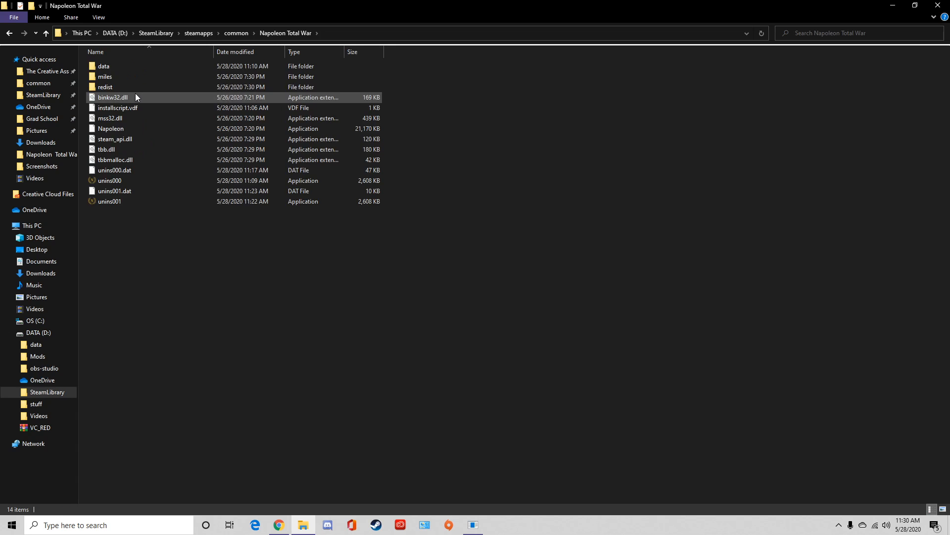
double_click(103, 66)
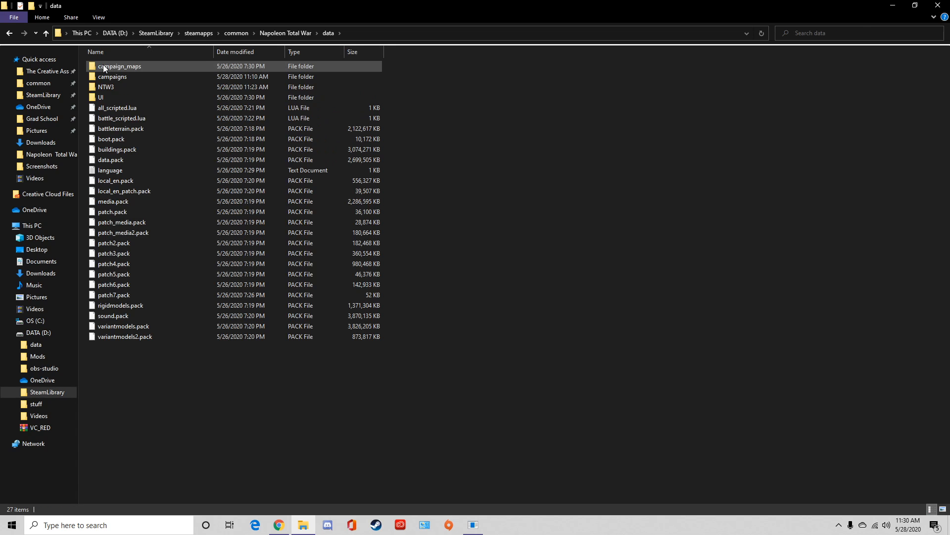
left_click(106, 87)
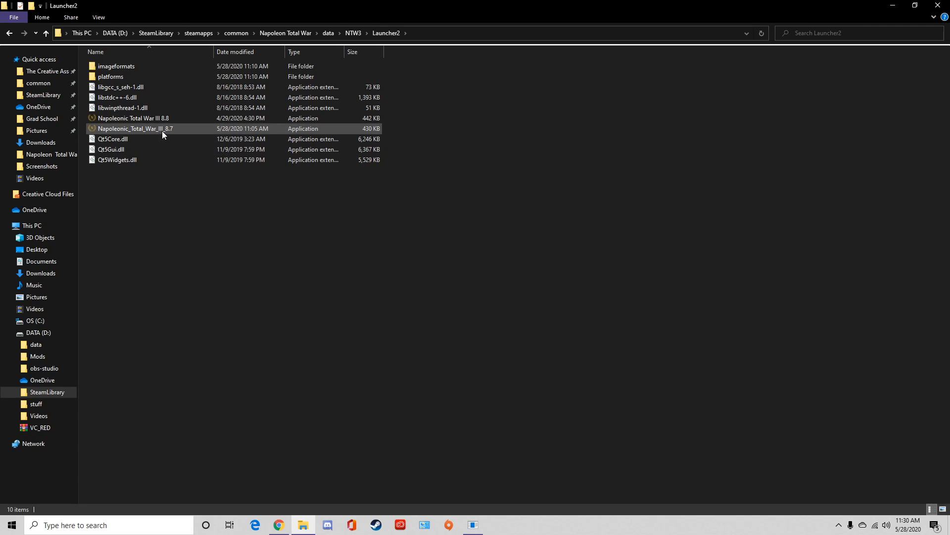
mouse_move(152, 133)
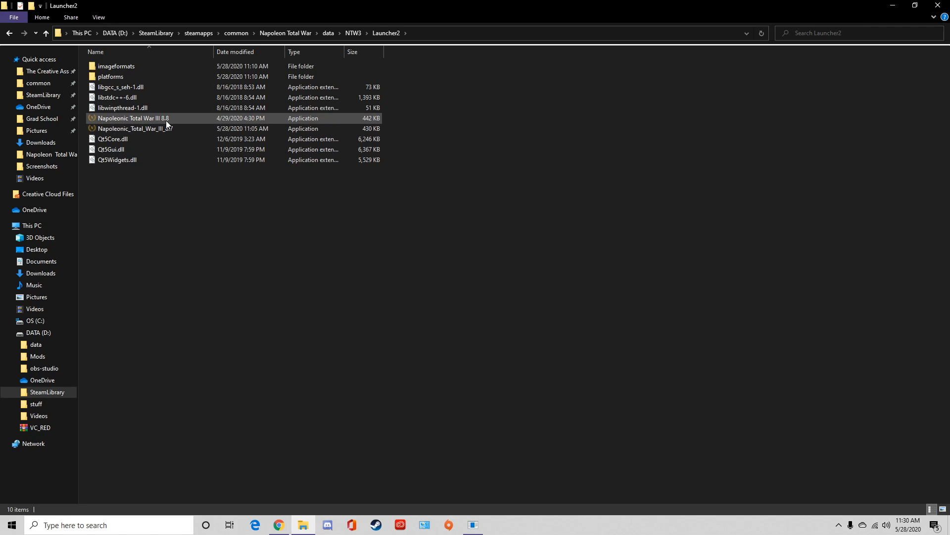
mouse_move(109, 121)
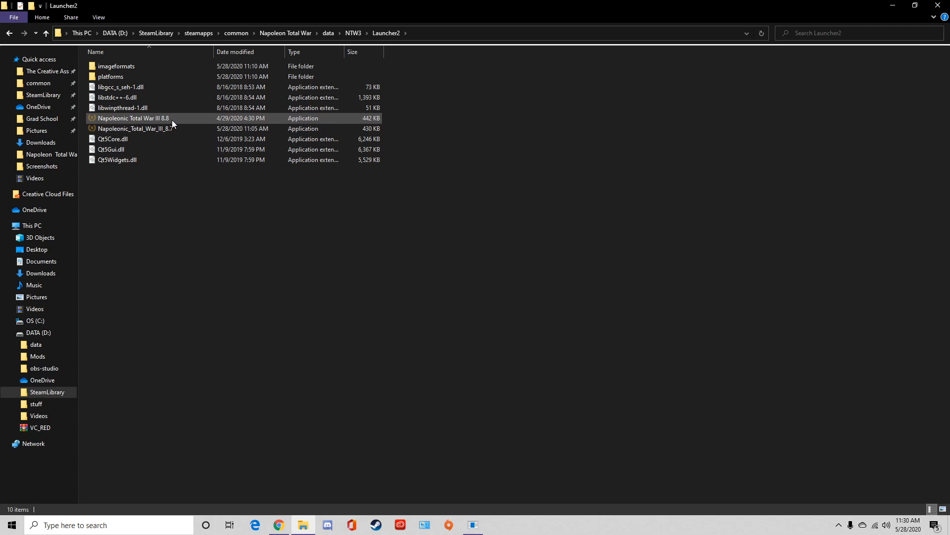
left_click(134, 129)
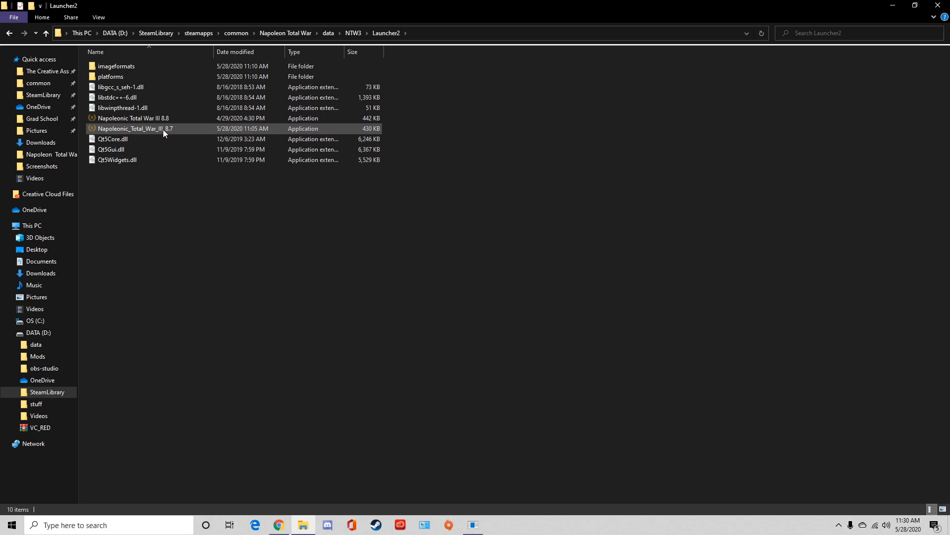
mouse_move(136, 129)
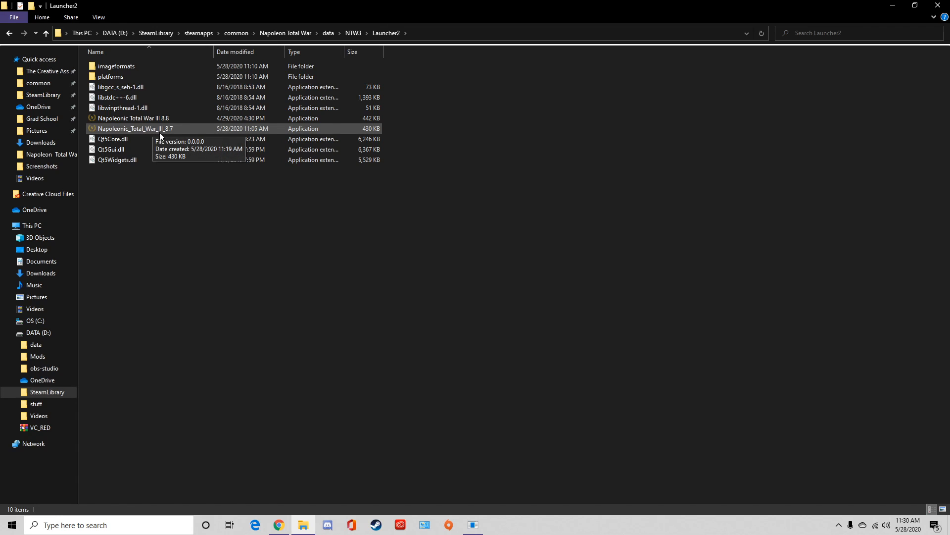
mouse_move(165, 131)
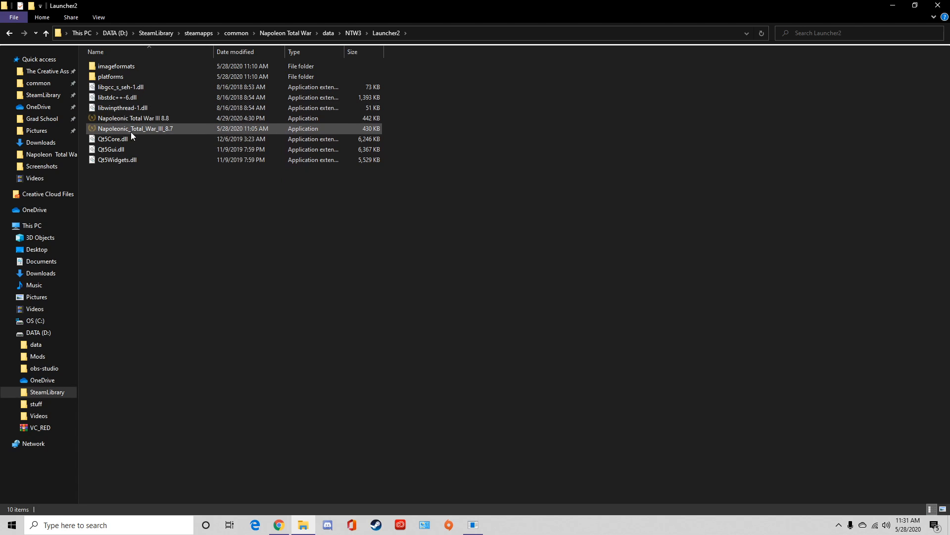
Make a desktop shortcut for the 8.7 launcher, then bring the Launcher2 folder back up.
right_click(136, 129)
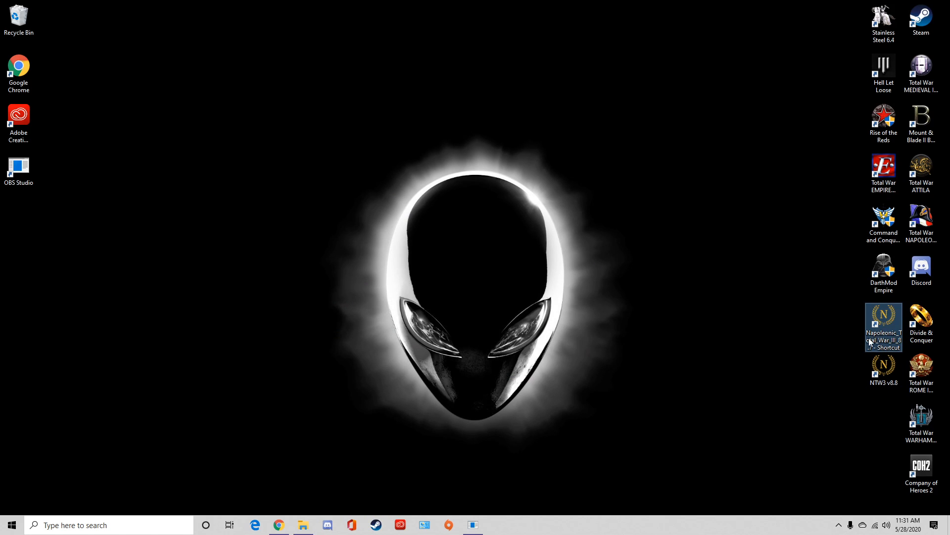
mouse_move(854, 367)
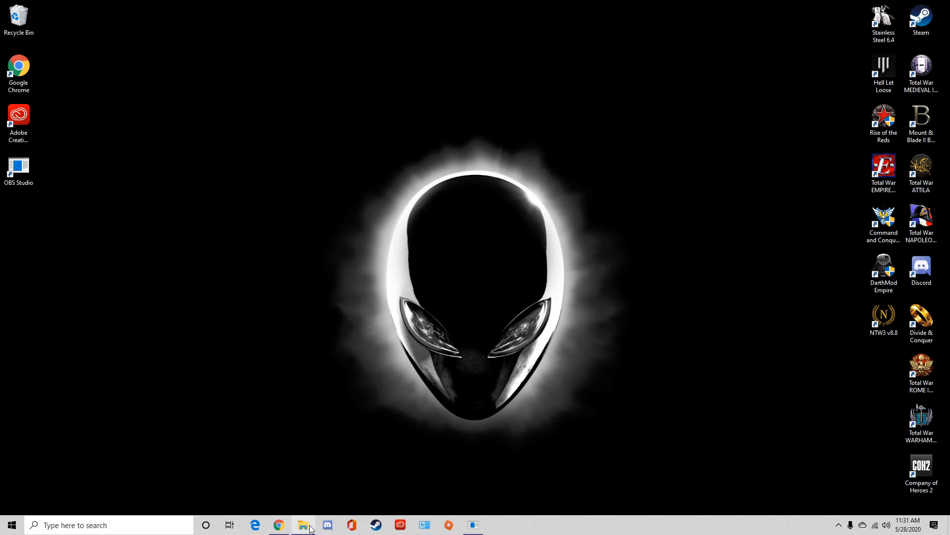
left_click(303, 525)
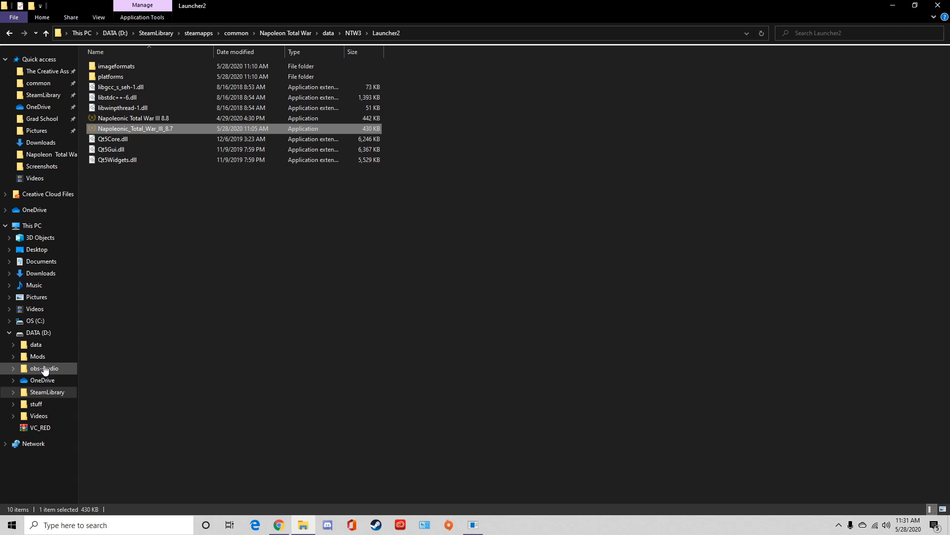
mouse_move(66, 331)
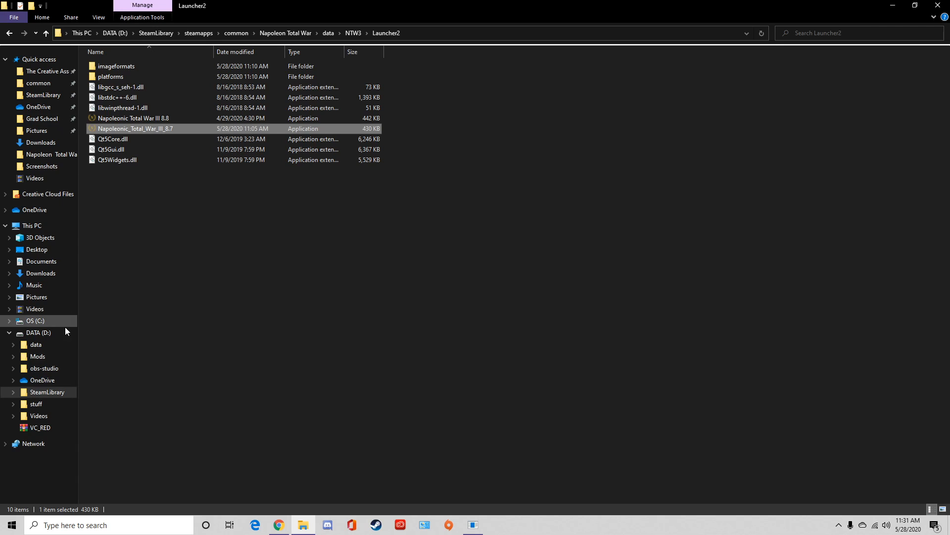
Return to the Downloads listing with NTW3_v88.1 and the 8.8 patch after checking ModDB in Chrome.
left_click(41, 273)
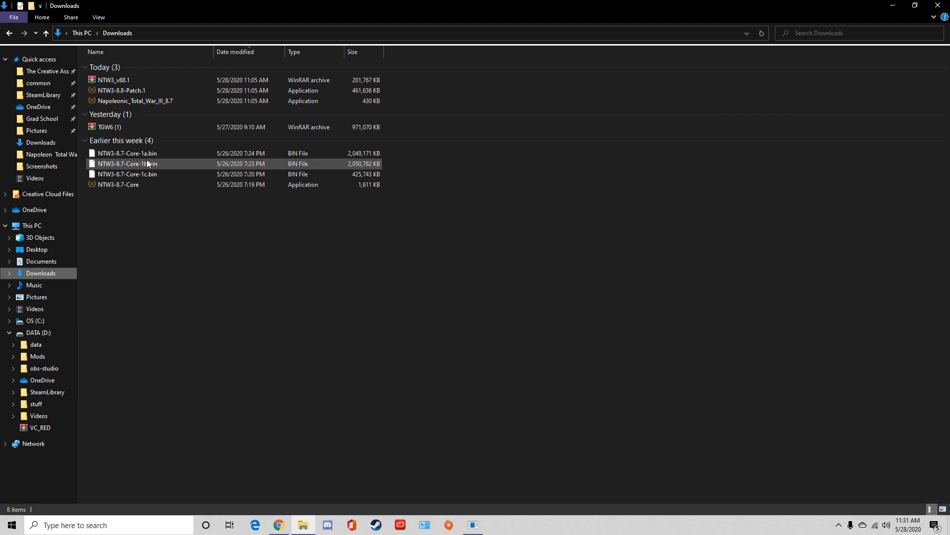
left_click(134, 101)
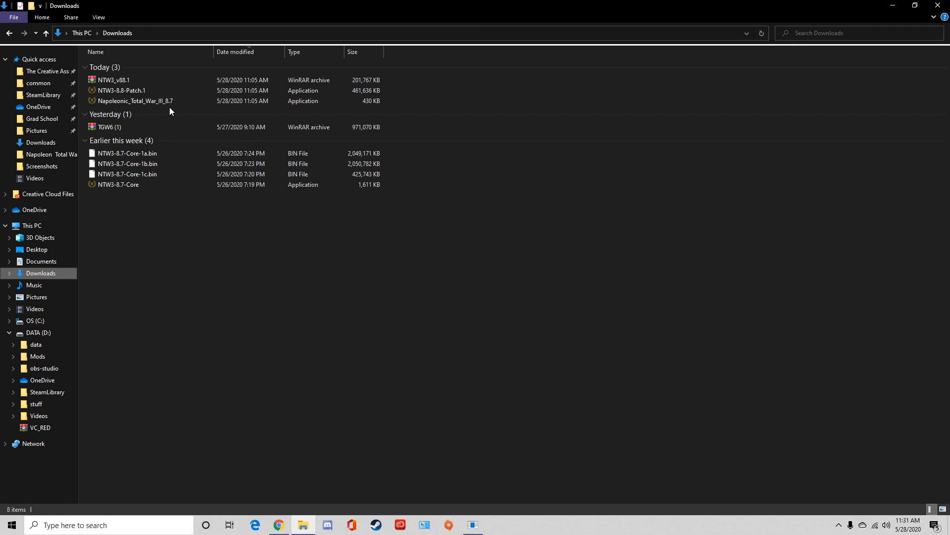
left_click(114, 79)
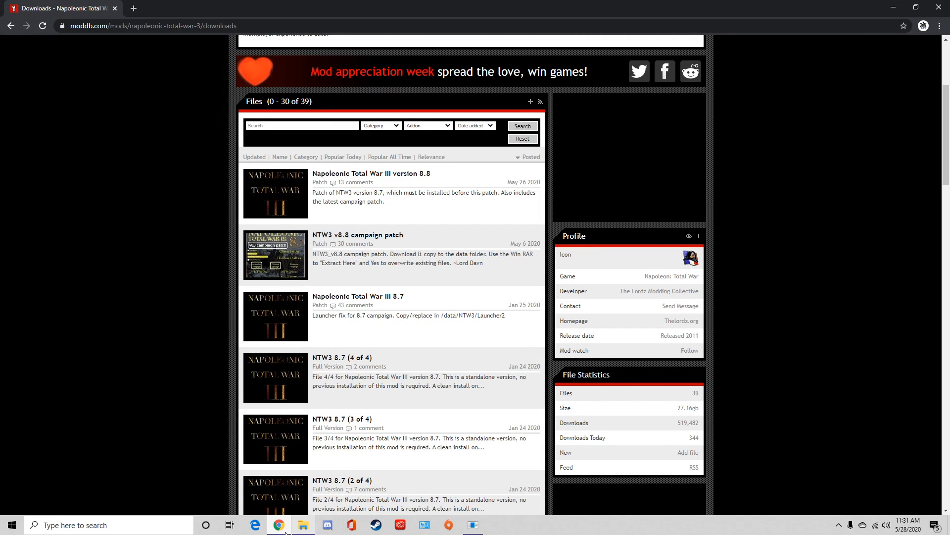
mouse_move(278, 525)
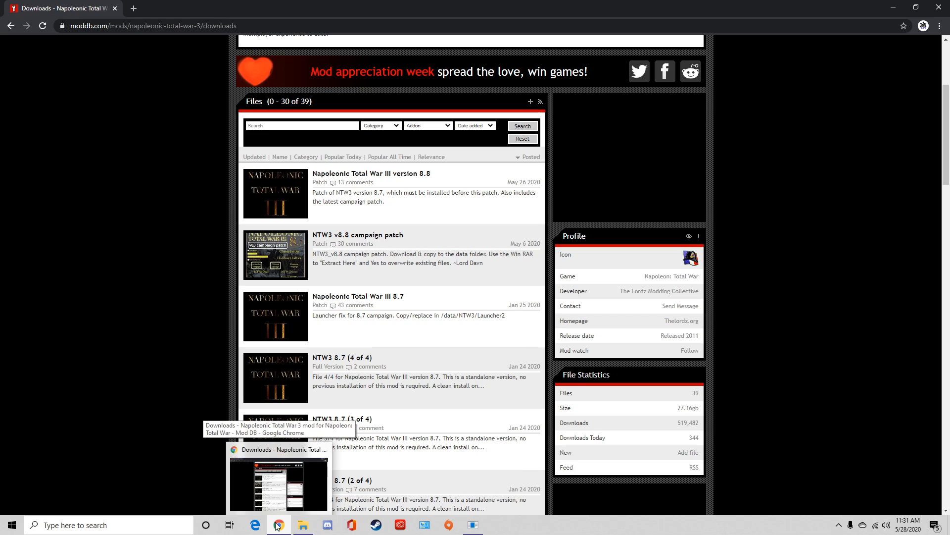
left_click(303, 524)
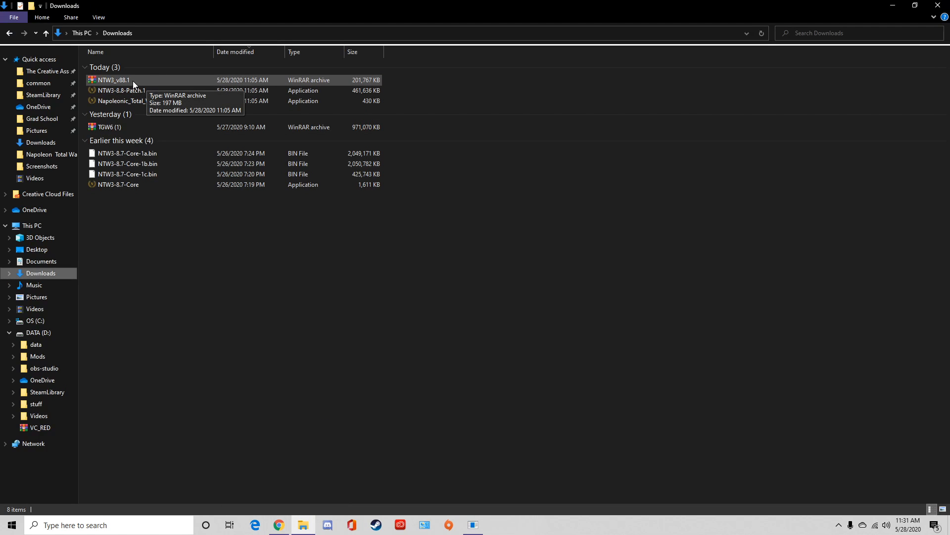
double_click(110, 79)
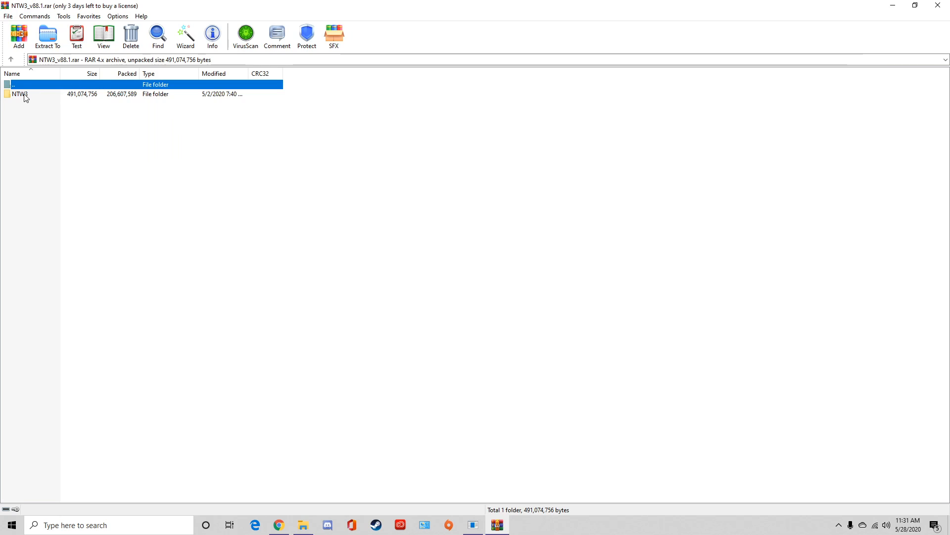
right_click(19, 94)
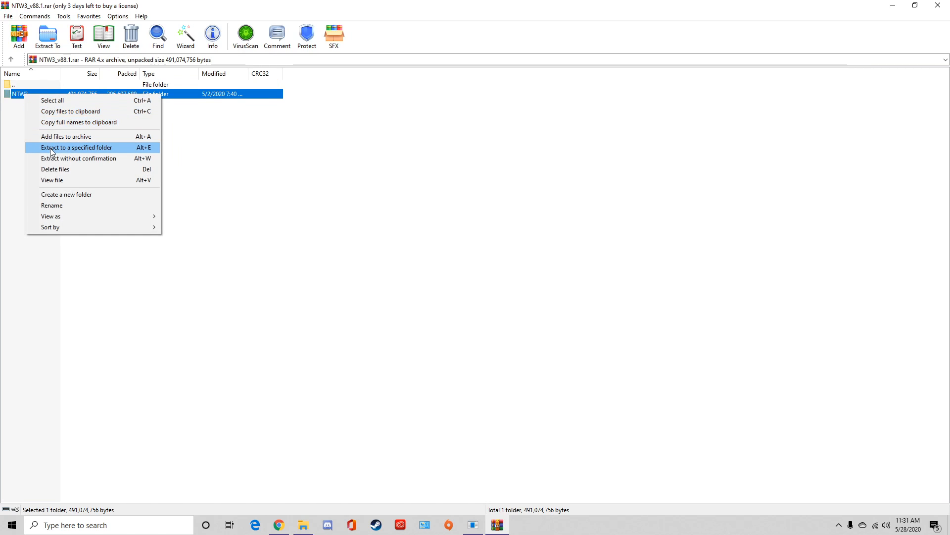
left_click(77, 148)
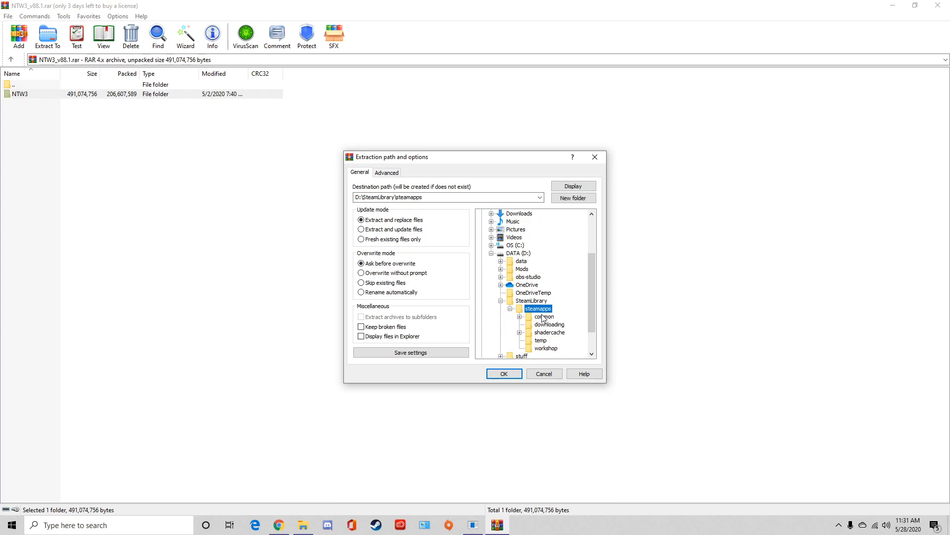
left_click(544, 316)
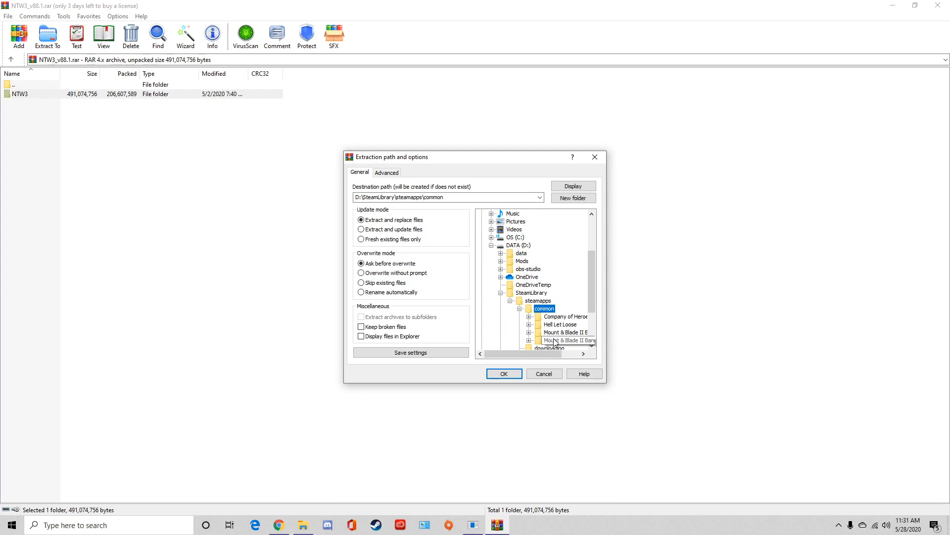
left_click(563, 315)
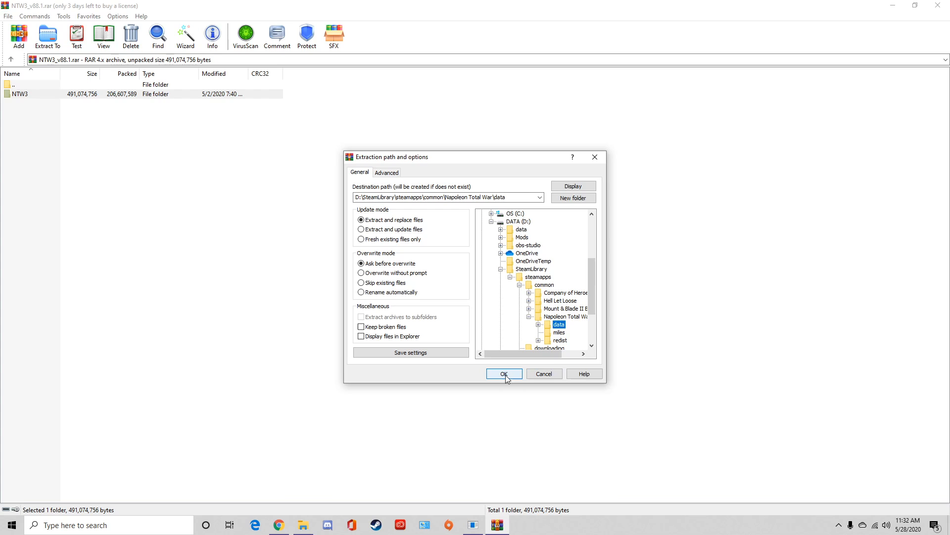
left_click(503, 373)
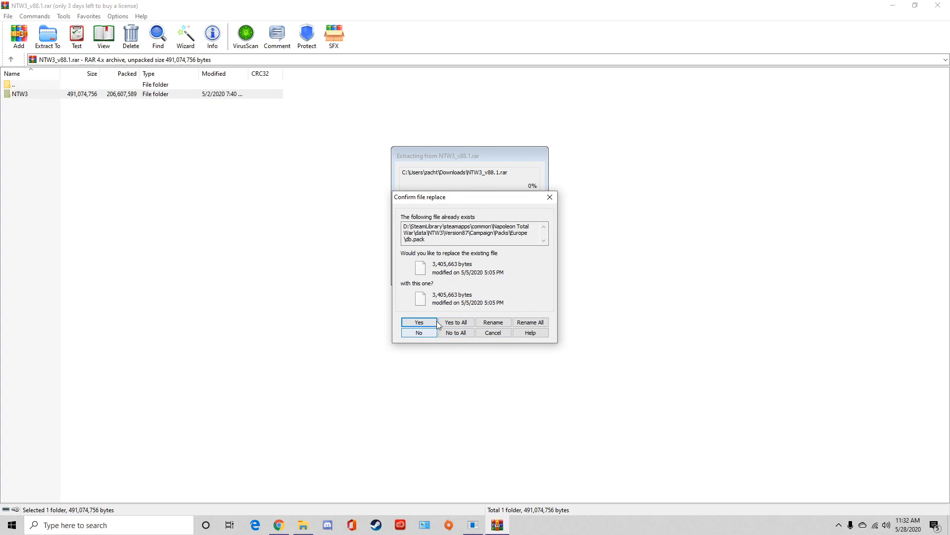
mouse_move(458, 314)
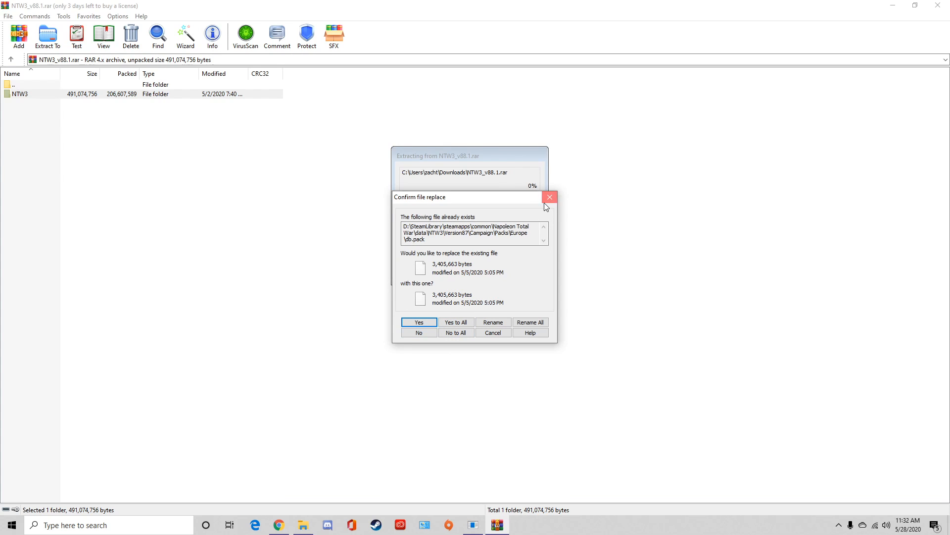
left_click(549, 197)
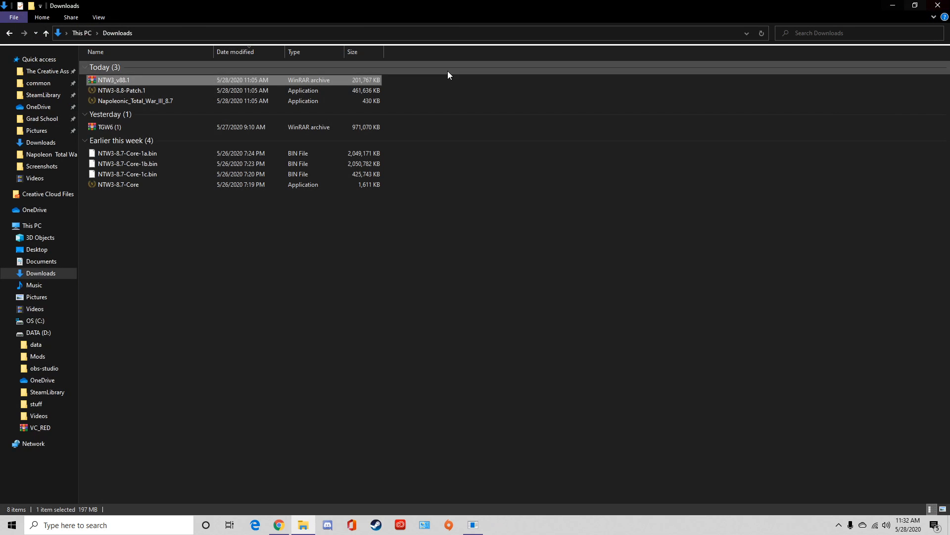
mouse_move(120, 90)
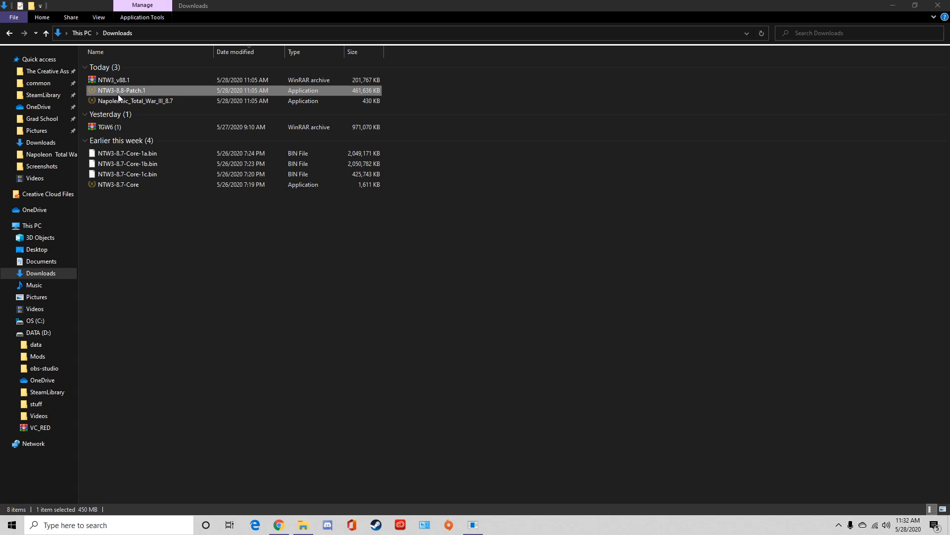
mouse_move(140, 96)
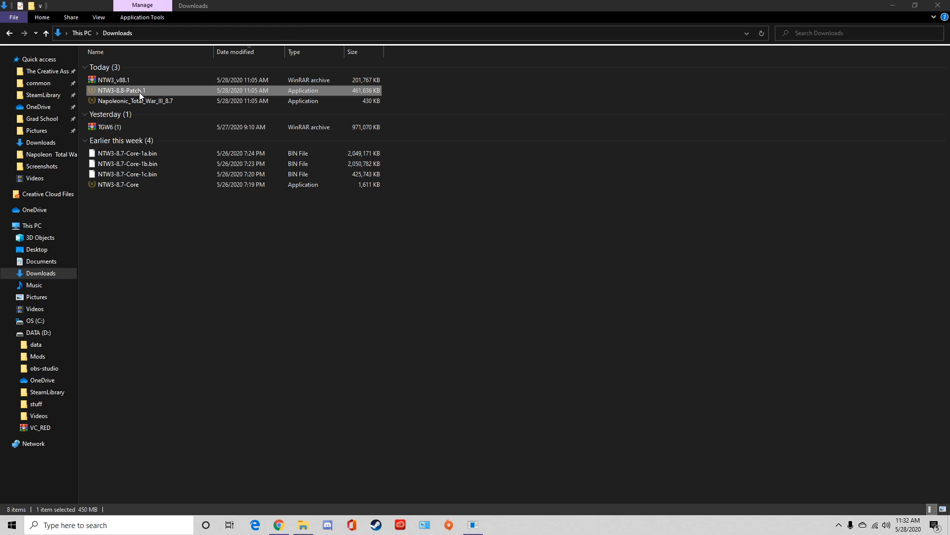
Start the NTW3-8.8-Patch.1 installer in English and reach the destination folder browser.
double_click(121, 90)
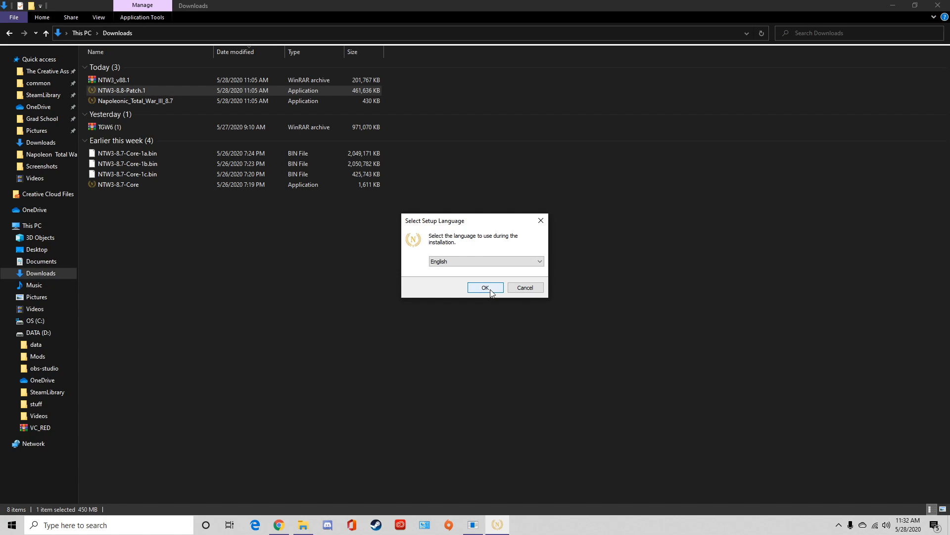
left_click(485, 287)
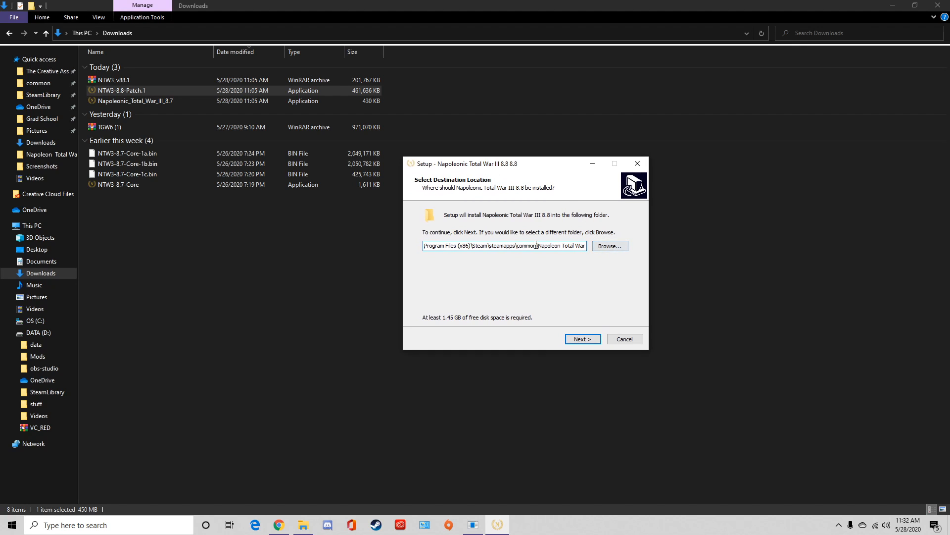
left_click(609, 246)
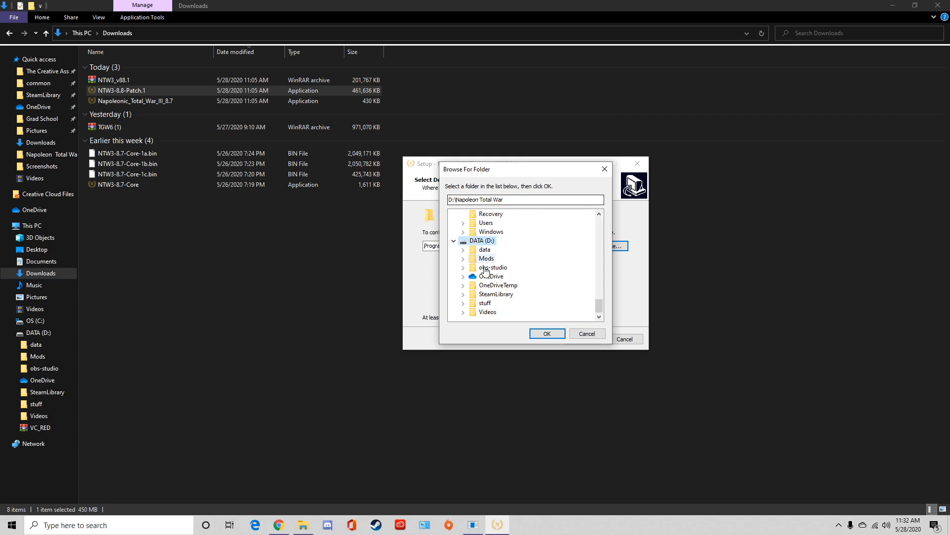
Inspect the SteamLibrary folder on the DATA drive, then cancel the patch installation.
left_click(495, 295)
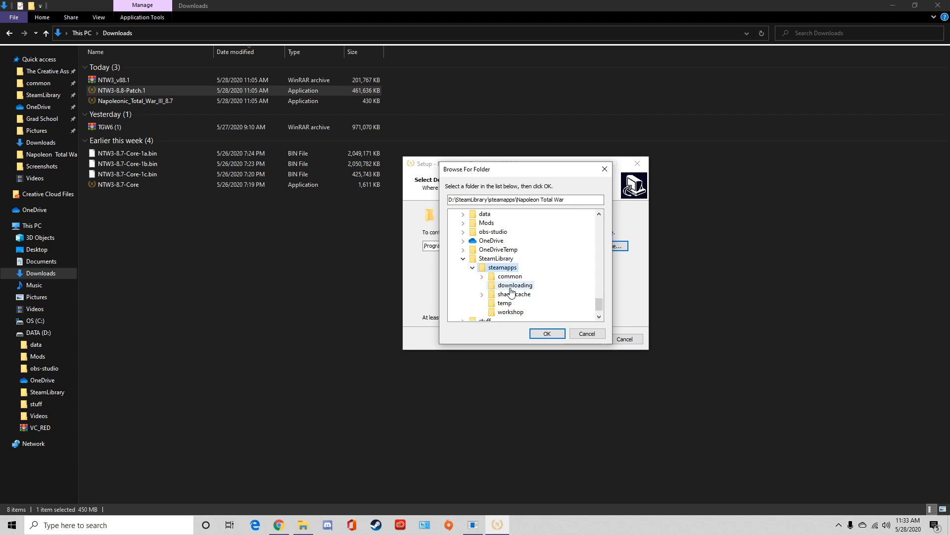
left_click(509, 276)
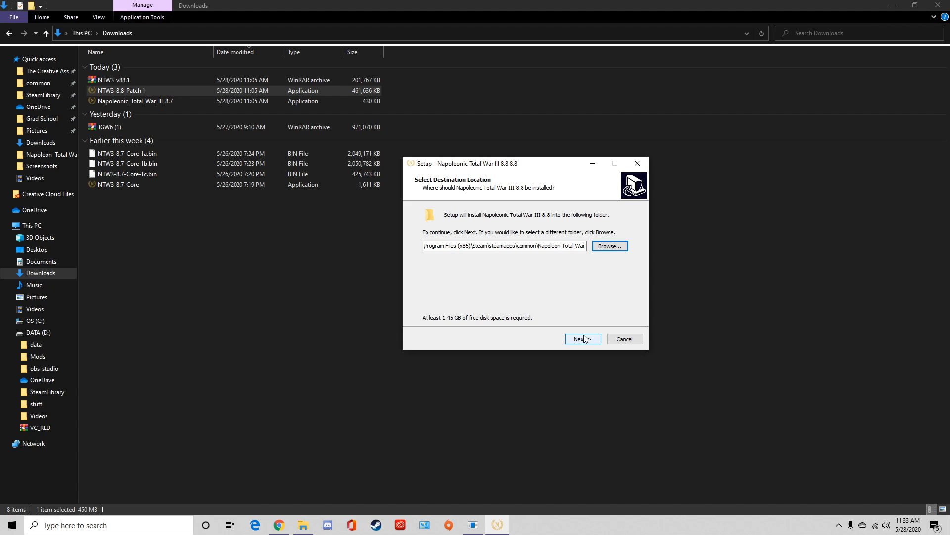
mouse_move(625, 339)
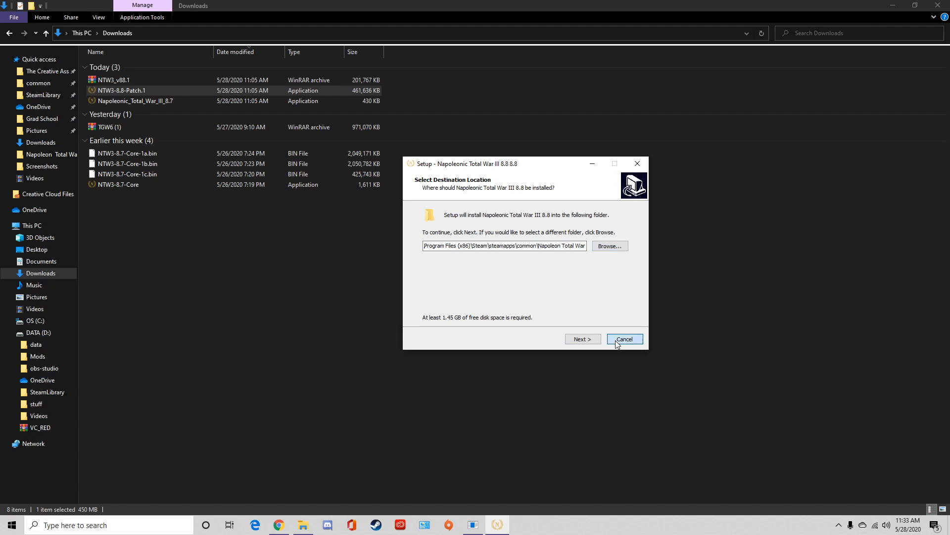
left_click(624, 338)
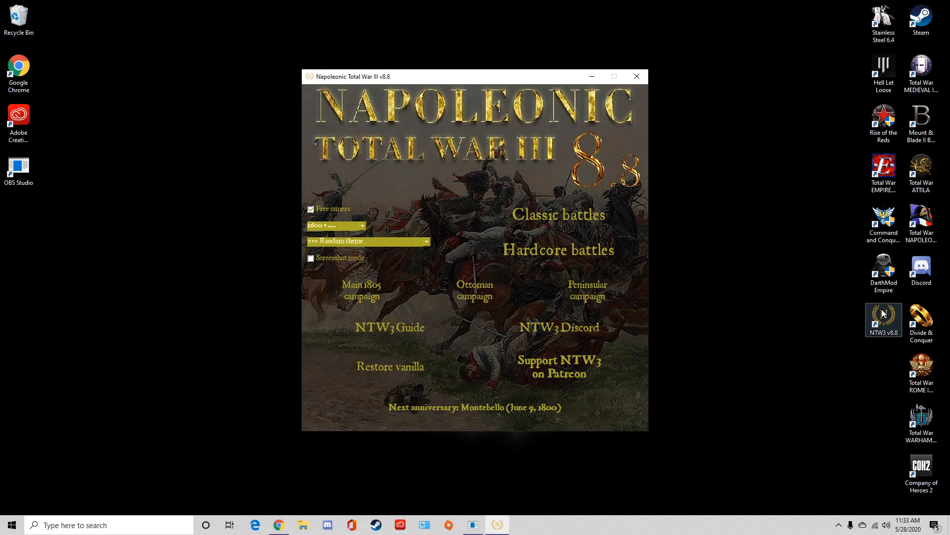
mouse_move(474, 296)
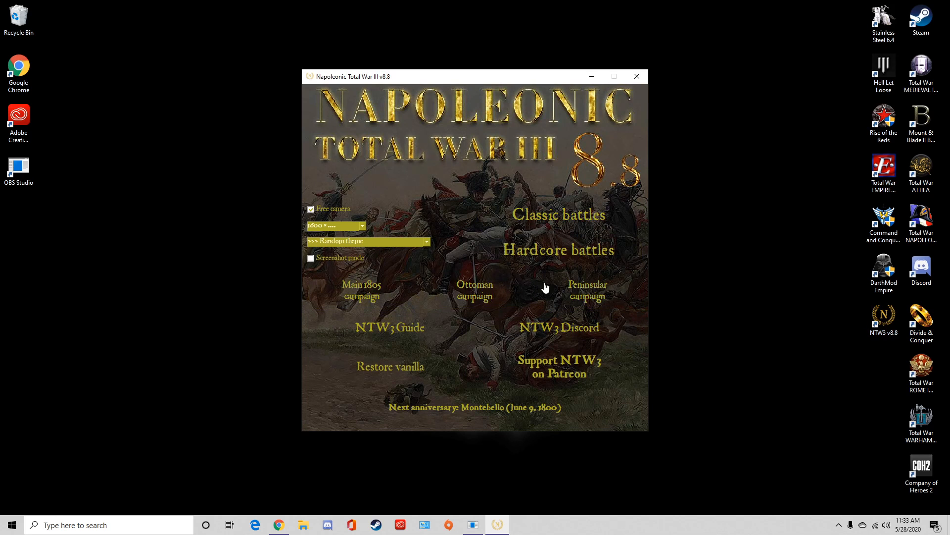
mouse_move(361, 291)
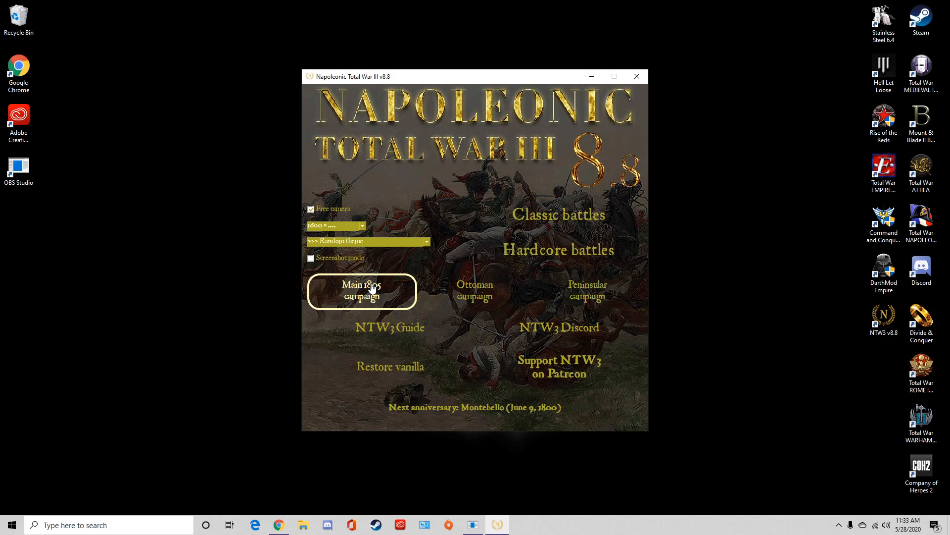
mouse_move(474, 290)
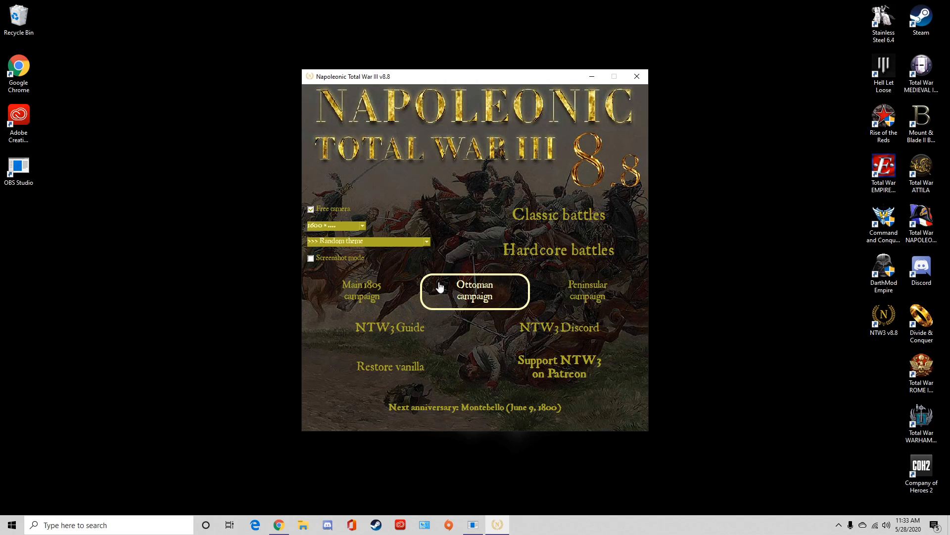